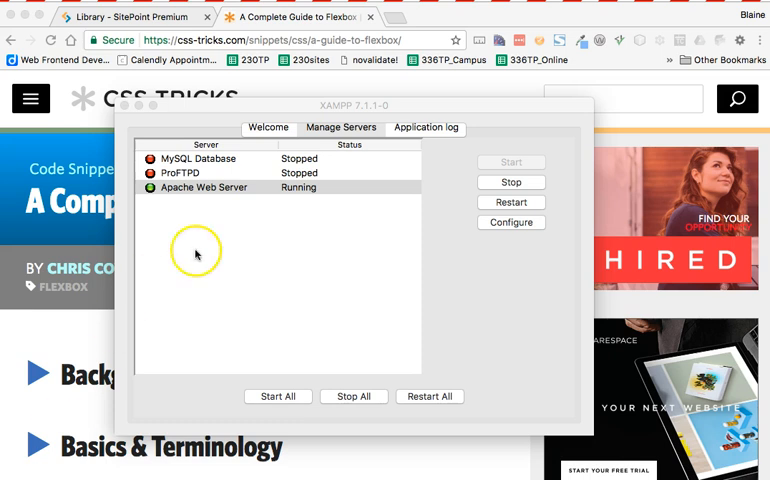
{"action": "mouse_move", "coordinate": [205, 172]}
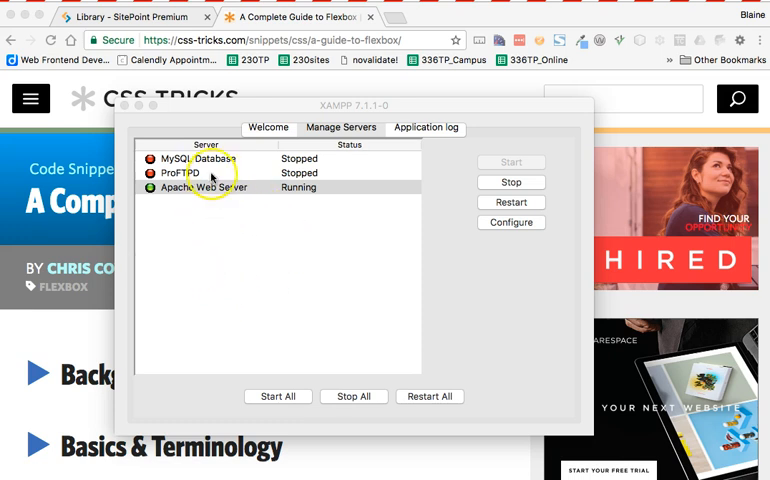
{"action": "mouse_move", "coordinate": [205, 162]}
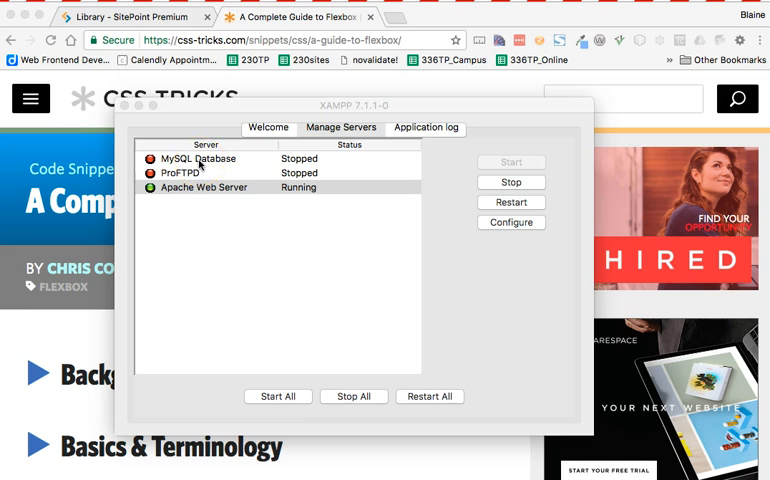
Bring the CSS-Tricks flexbox guide in front of XAMPP and browse its parent and children properties
{"action": "left_click", "coordinate": [340, 127]}
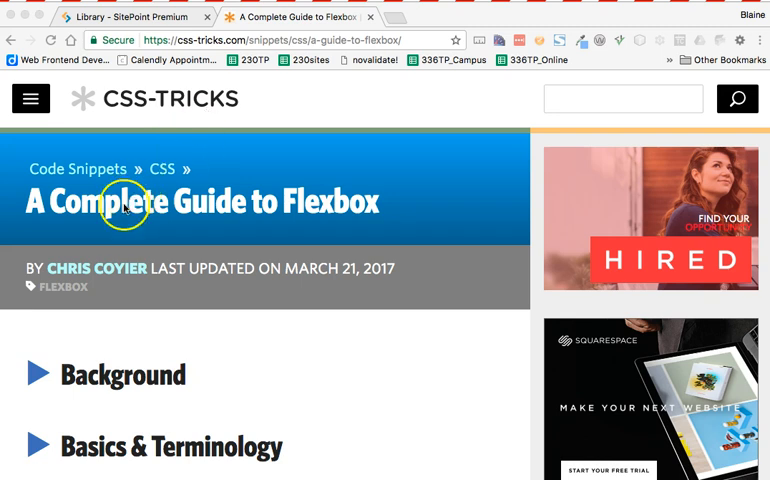
{"action": "mouse_move", "coordinate": [314, 219]}
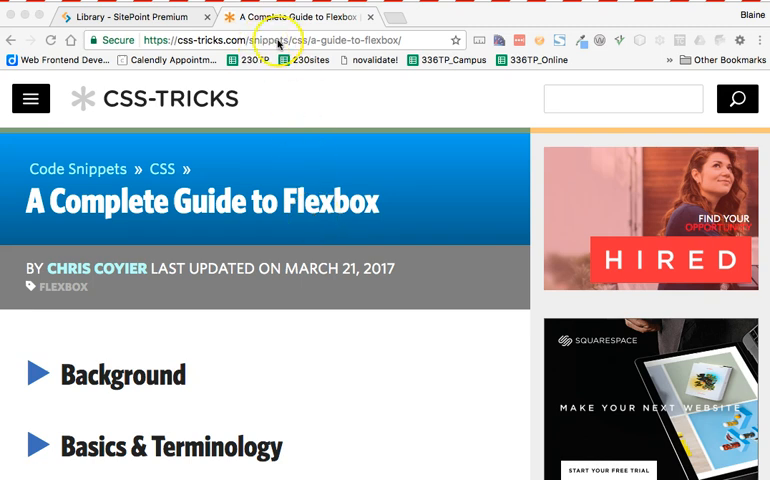
{"action": "left_click", "coordinate": [268, 43]}
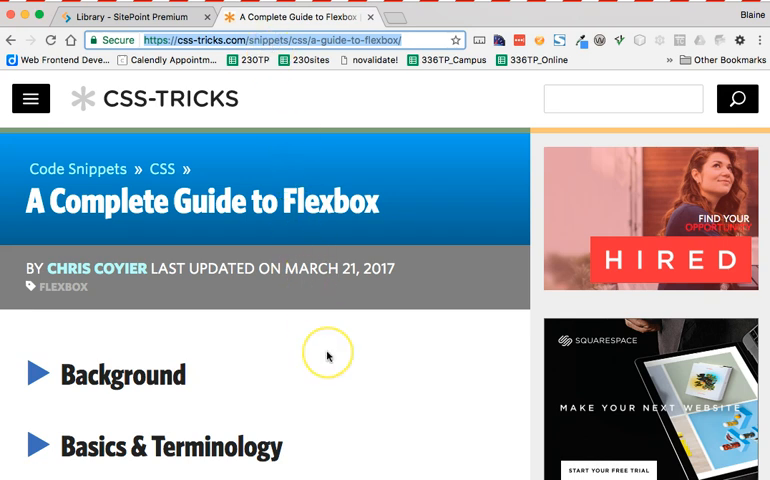
{"action": "scroll", "scroll_direction": "down", "scroll_amount": 3}
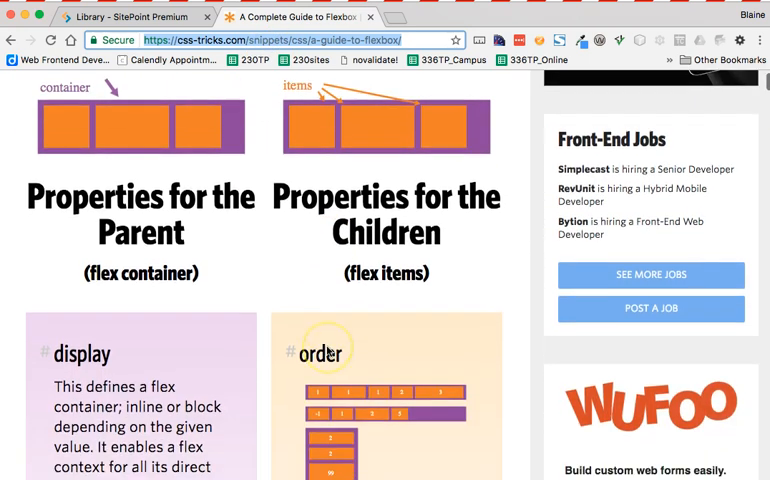
{"action": "scroll", "scroll_direction": "up", "scroll_amount": 3}
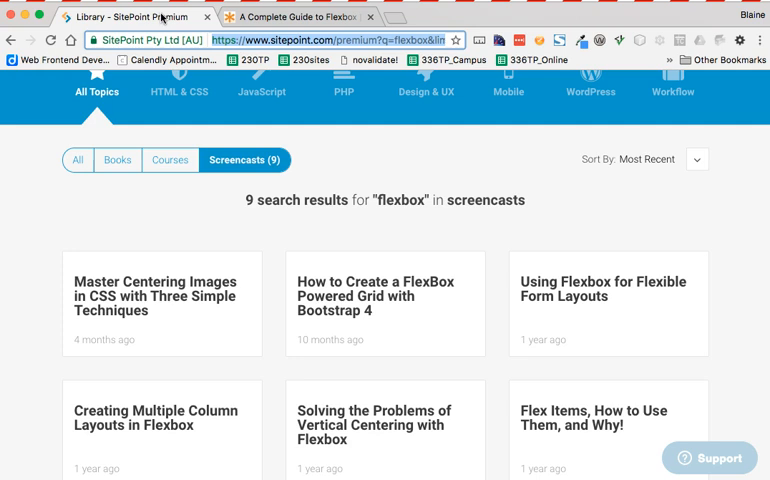
Scroll through SitePoint Premium's nine flexbox screencast results down to 'What is Flexbox?'
{"action": "scroll", "scroll_direction": "up", "scroll_amount": 3}
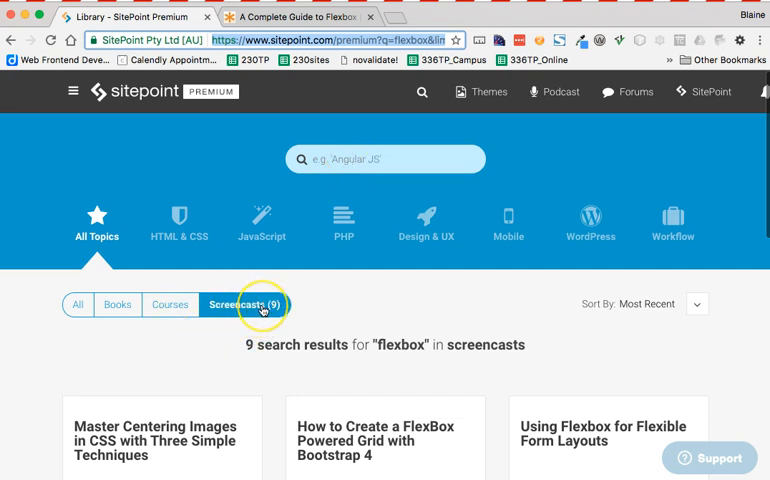
{"action": "scroll", "scroll_direction": "down", "scroll_amount": 3}
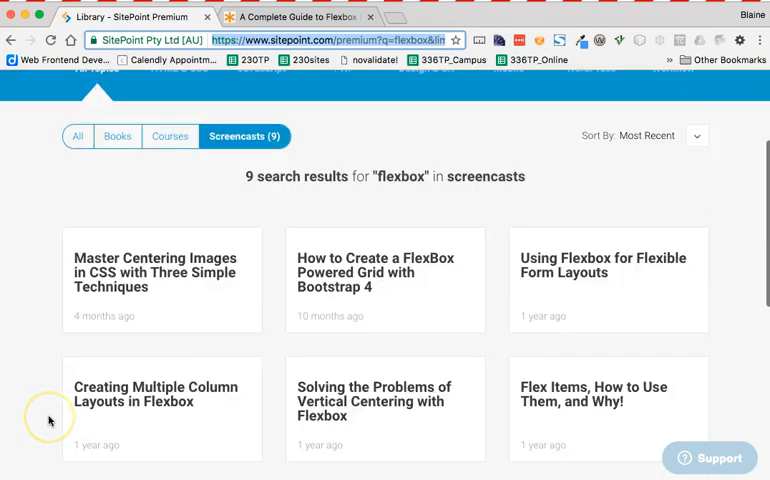
{"action": "scroll", "scroll_direction": "down", "scroll_amount": 3}
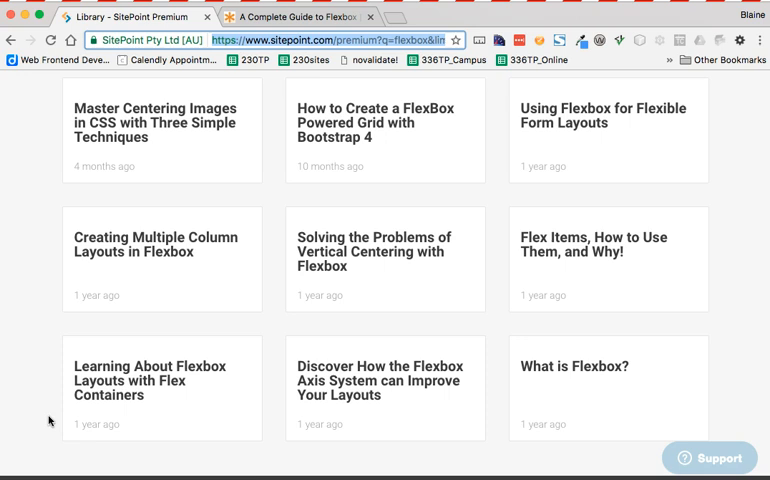
{"action": "mouse_move", "coordinate": [554, 387]}
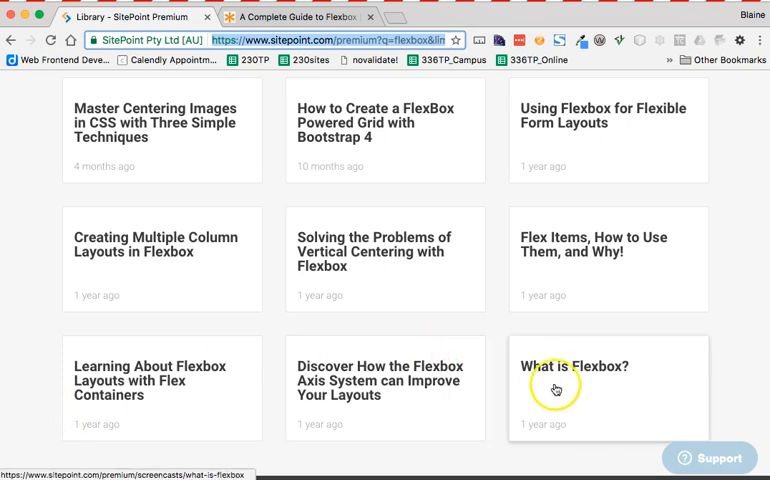
{"action": "mouse_move", "coordinate": [558, 390]}
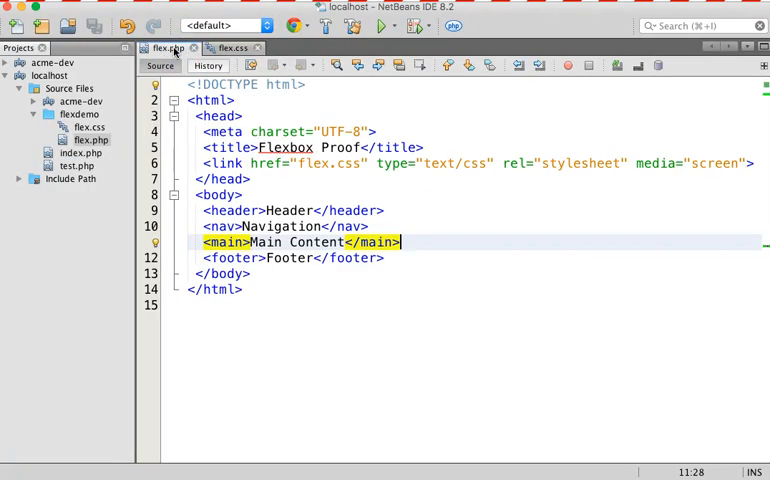
{"action": "mouse_move", "coordinate": [230, 131]}
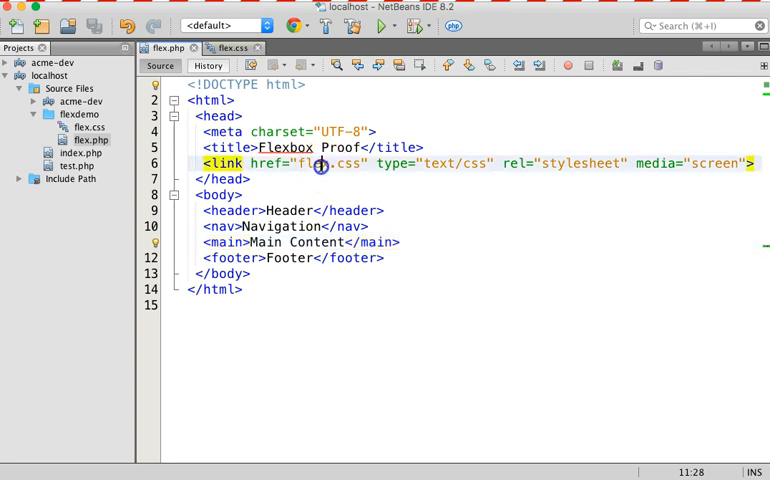
{"action": "left_click", "coordinate": [237, 47]}
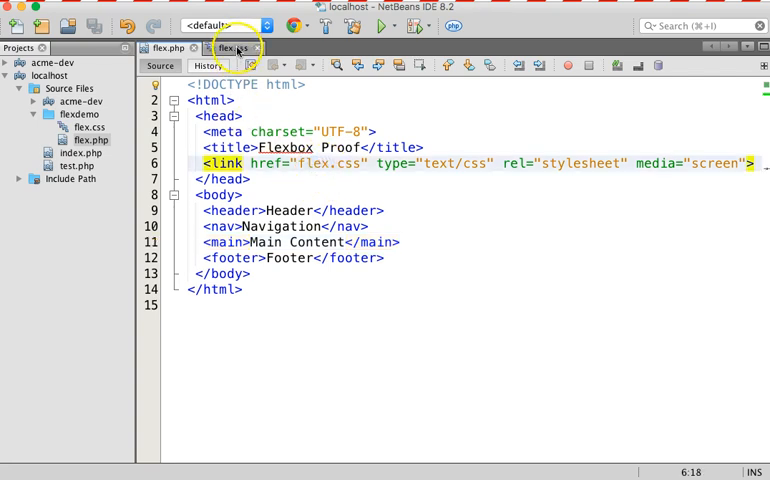
{"action": "left_click", "coordinate": [230, 50]}
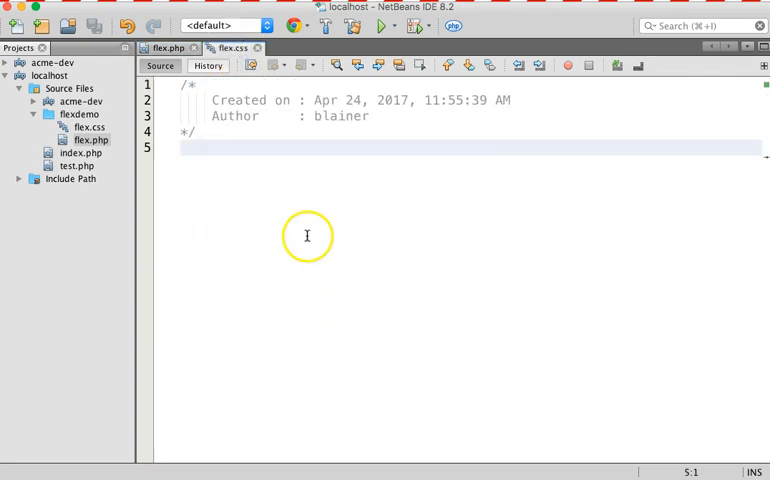
{"action": "mouse_move", "coordinate": [168, 50]}
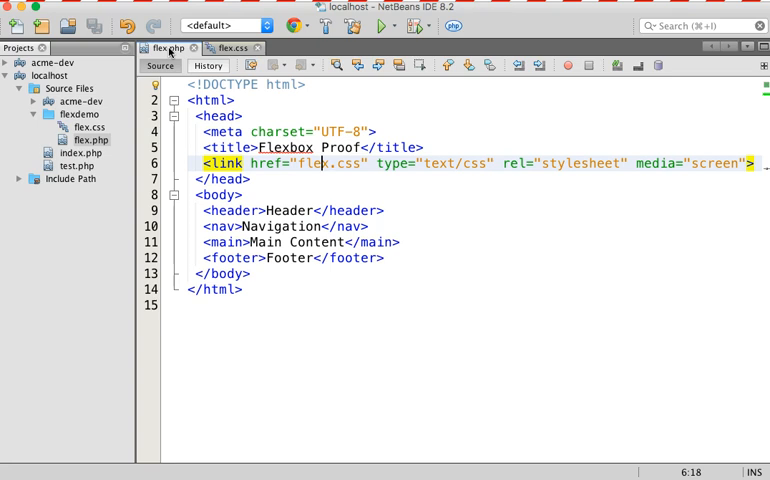
{"action": "mouse_move", "coordinate": [481, 338]}
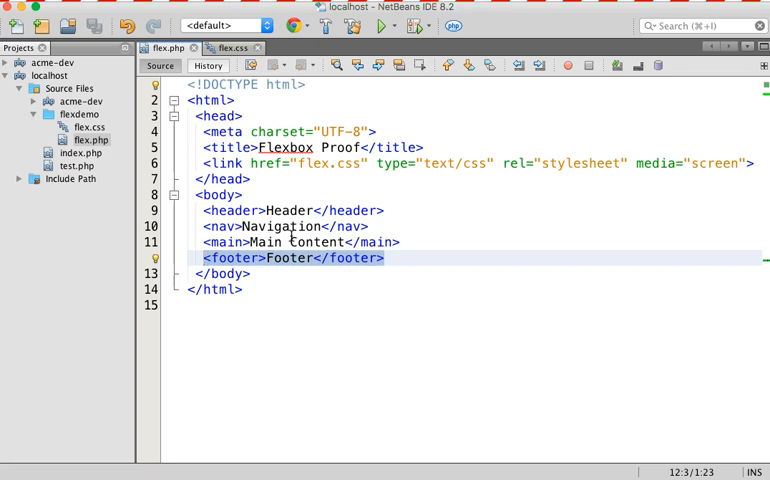
{"action": "mouse_move", "coordinate": [417, 227]}
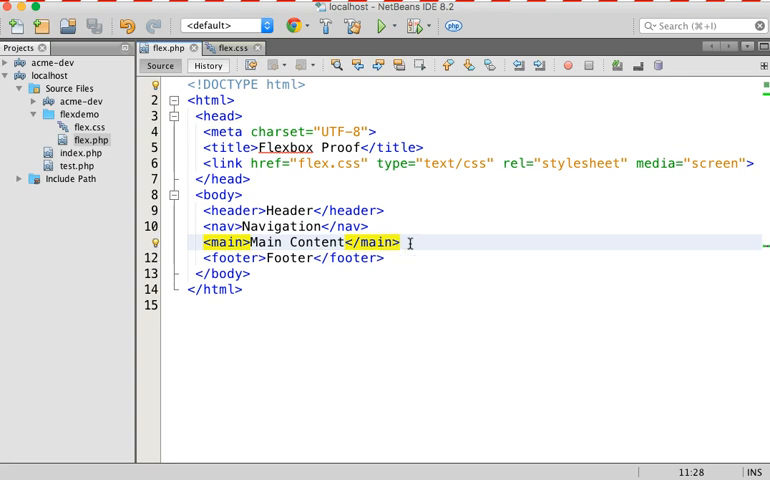
Type <aside>Aside</aside> after the main element in flex.php
{"action": "type", "text": "<as"}
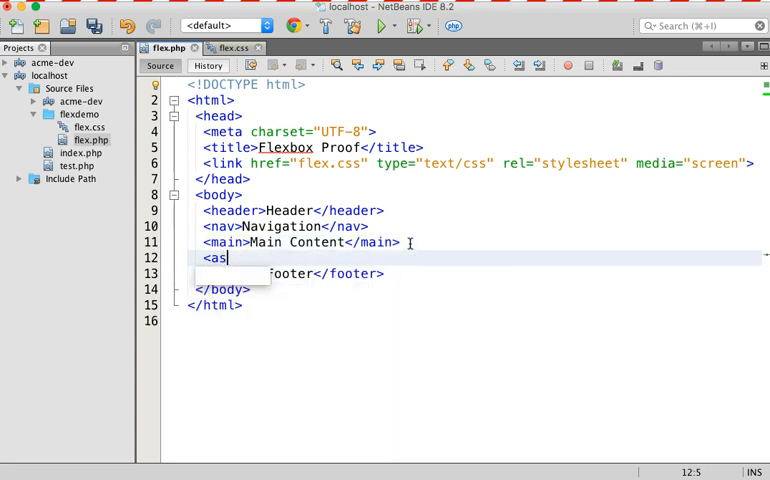
{"action": "type", "text": "ide>"}
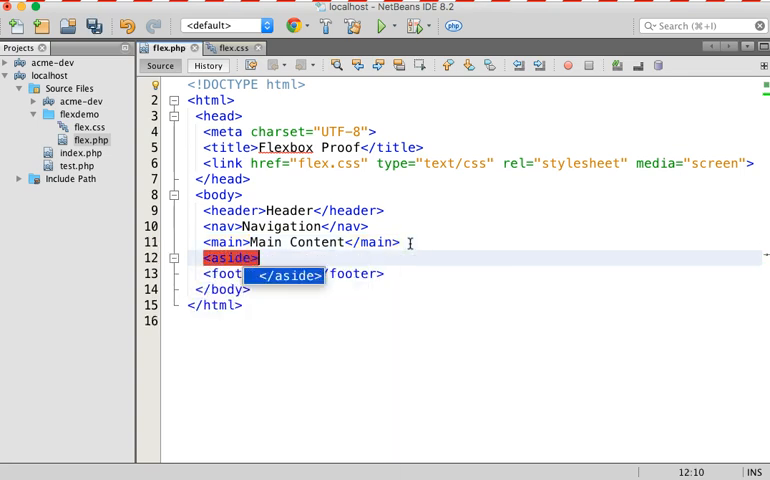
{"action": "type", "text": "Aside</aside>"}
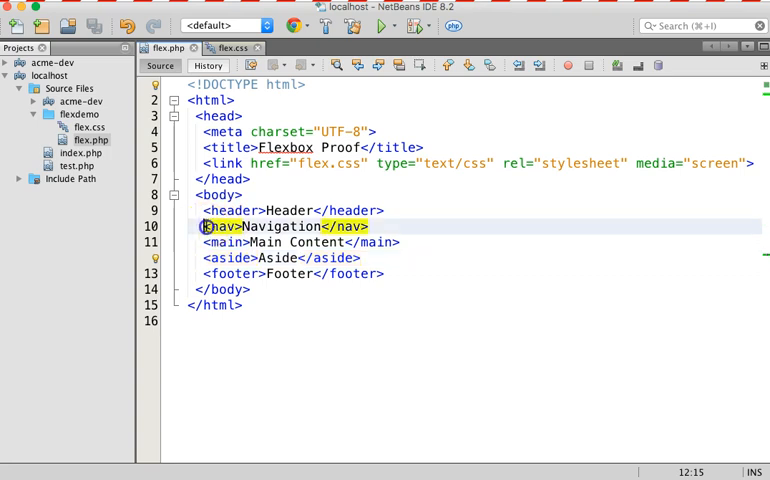
Enclose the nav, main and aside lines in <div>…</div> and retype <footer>Footer</footer> below
{"action": "left_click_drag", "start_coordinate": [205, 226], "coordinate": [365, 258]}
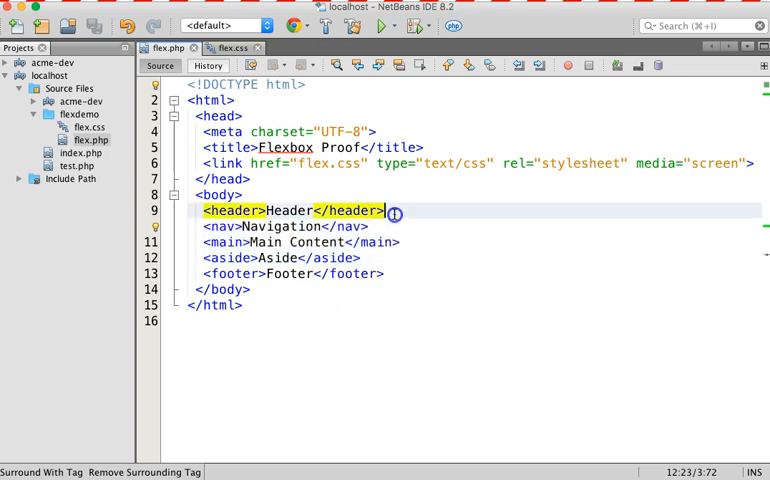
{"action": "type", "text": "<d"}
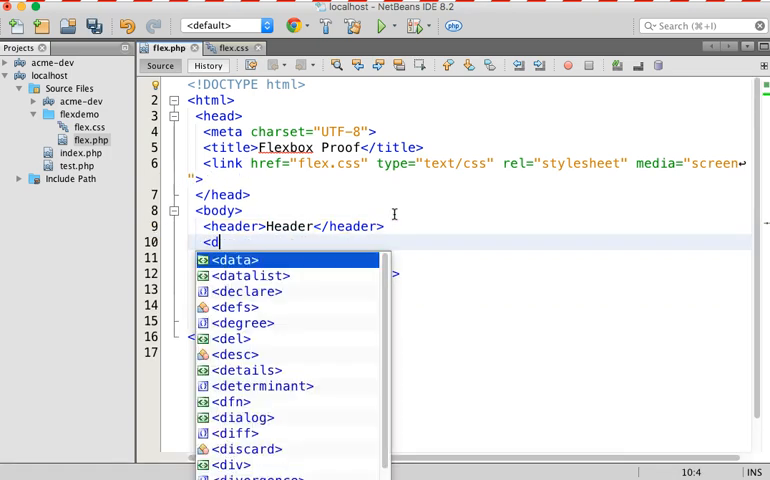
{"action": "type", "text": "iv>"}
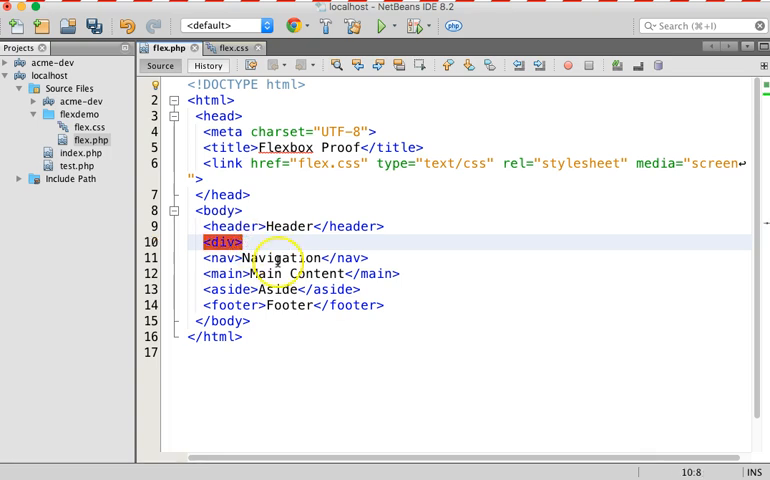
{"action": "key", "text": "Enter"}
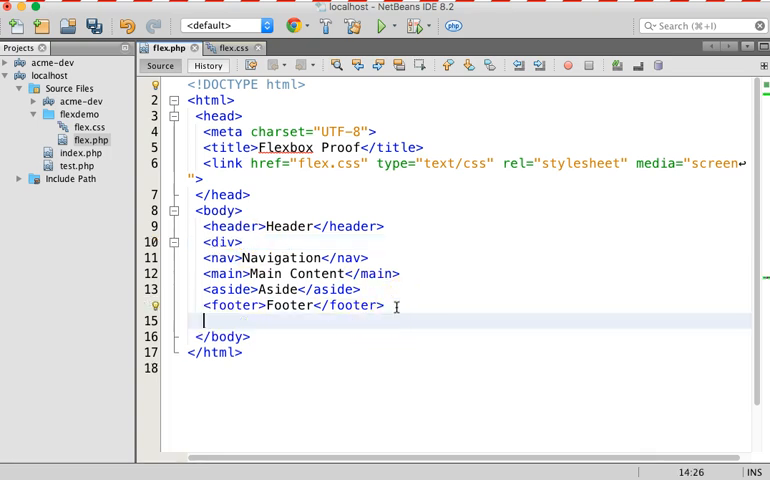
{"action": "type", "text": "</div>"}
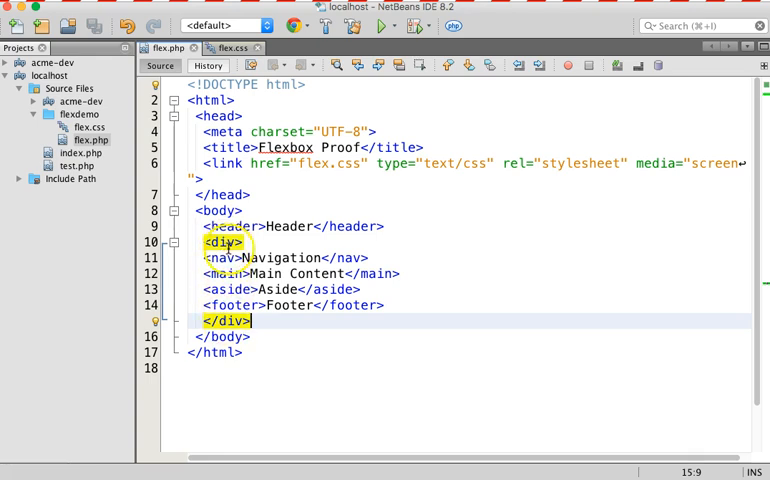
{"action": "mouse_move", "coordinate": [320, 289]}
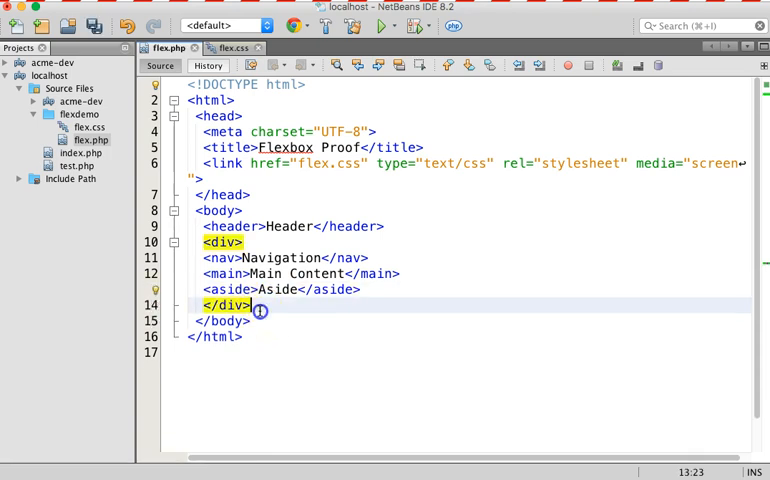
{"action": "type", "text": "<footer>Footer</footer>"}
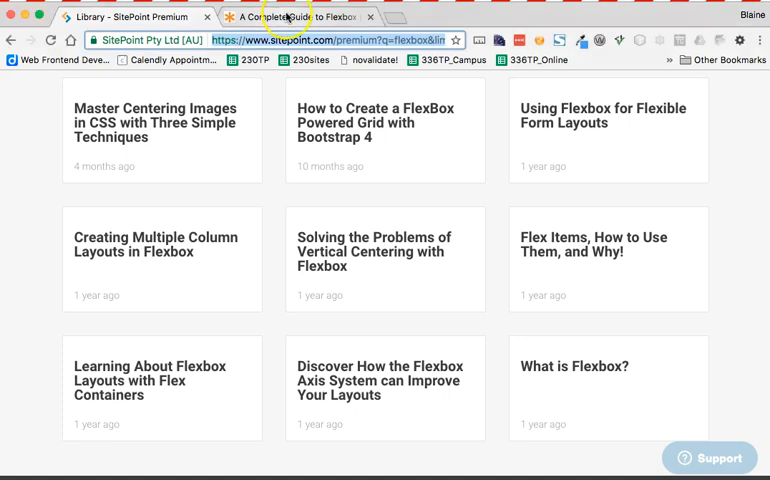
View the CSS-Tricks Basics & Terminology axis diagram, then return to SitePoint's flexbox results
{"action": "left_click", "coordinate": [290, 17]}
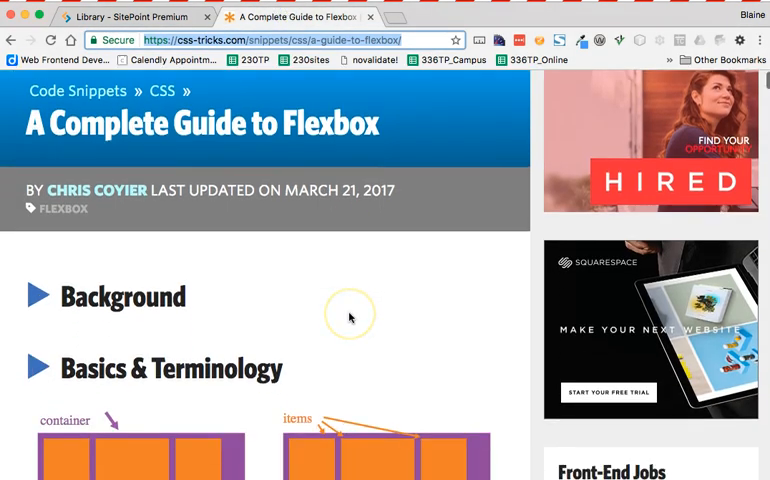
{"action": "scroll", "scroll_direction": "down", "scroll_amount": 3}
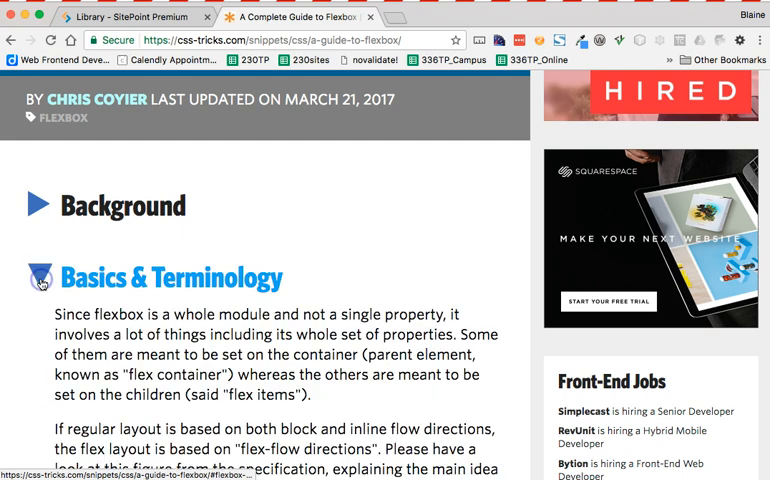
{"action": "scroll", "scroll_direction": "down", "scroll_amount": 3}
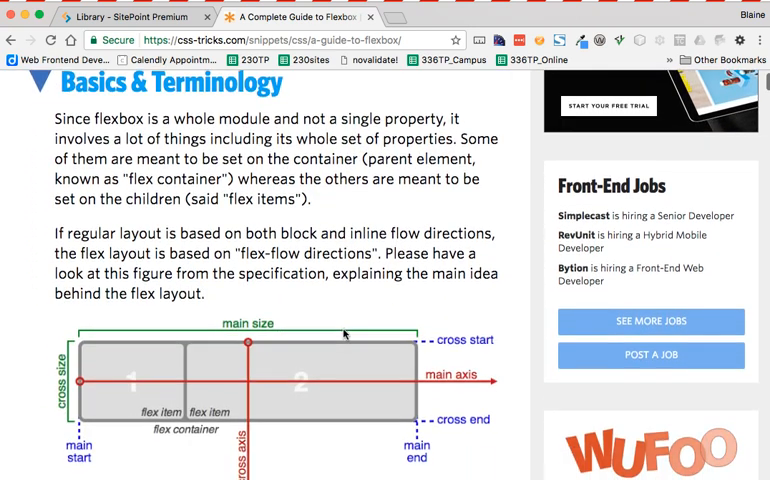
{"action": "scroll", "scroll_direction": "down", "scroll_amount": 3}
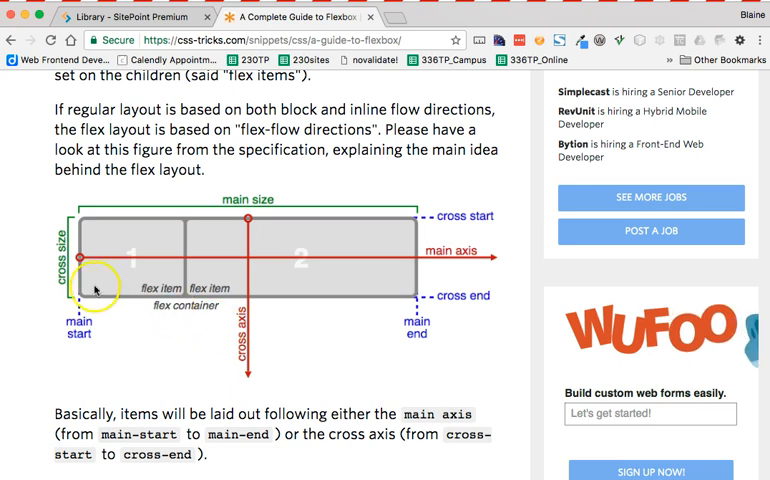
{"action": "mouse_move", "coordinate": [463, 252]}
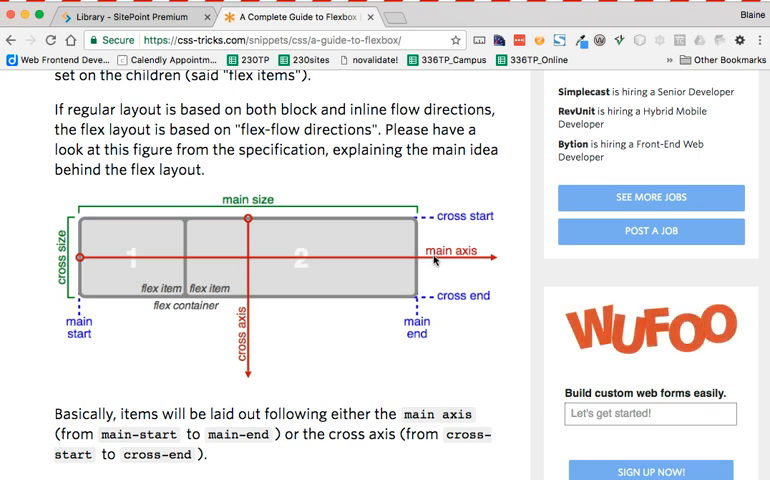
{"action": "mouse_move", "coordinate": [85, 284]}
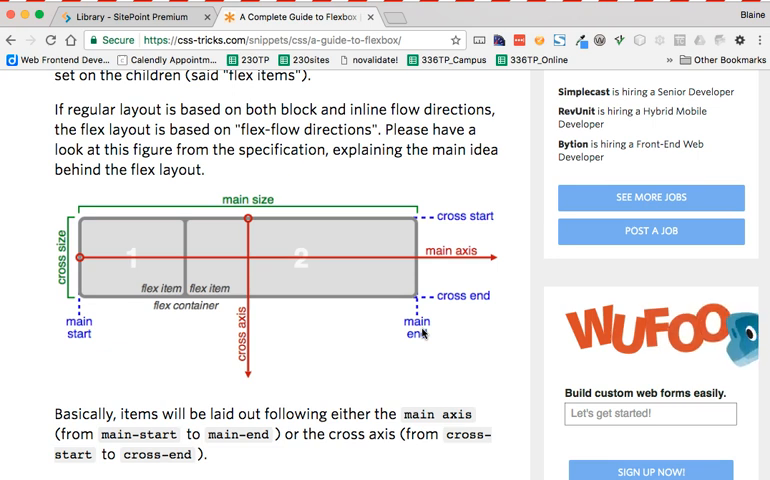
{"action": "left_click", "coordinate": [416, 327]}
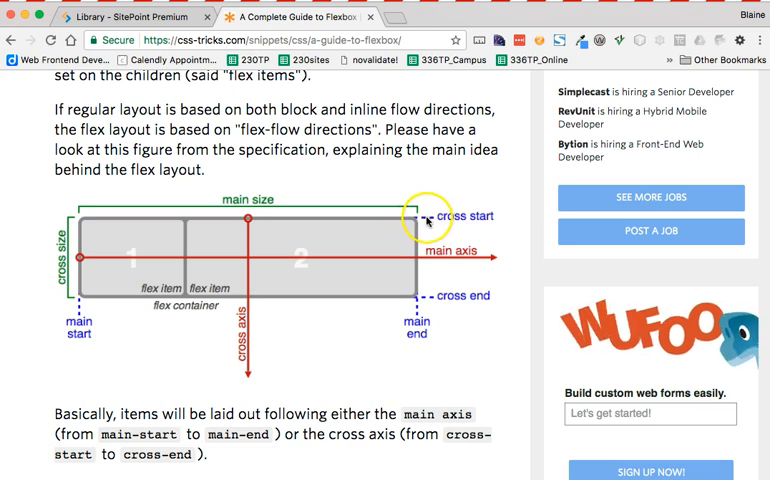
{"action": "mouse_move", "coordinate": [459, 296]}
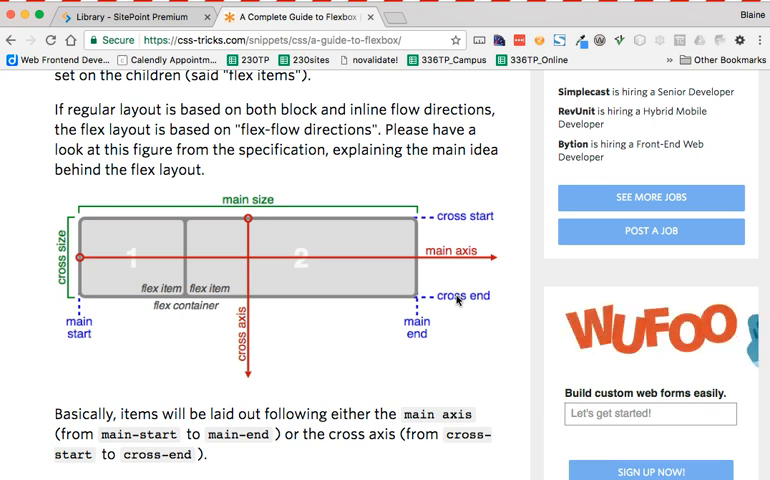
{"action": "left_click", "coordinate": [130, 18]}
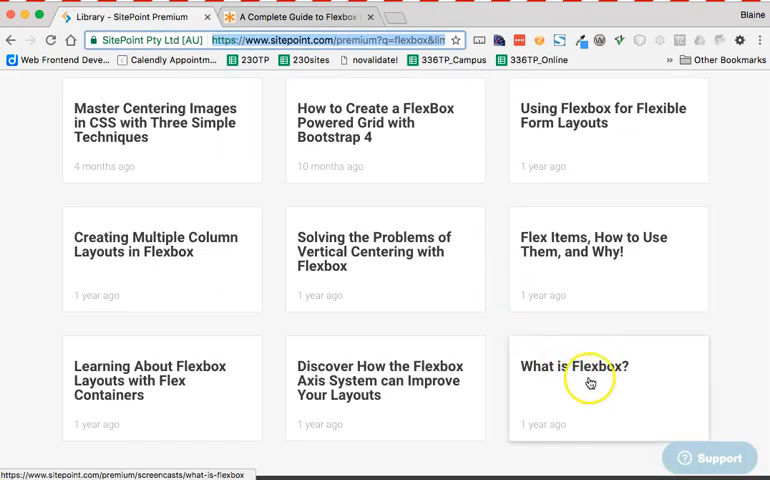
{"action": "mouse_move", "coordinate": [368, 400]}
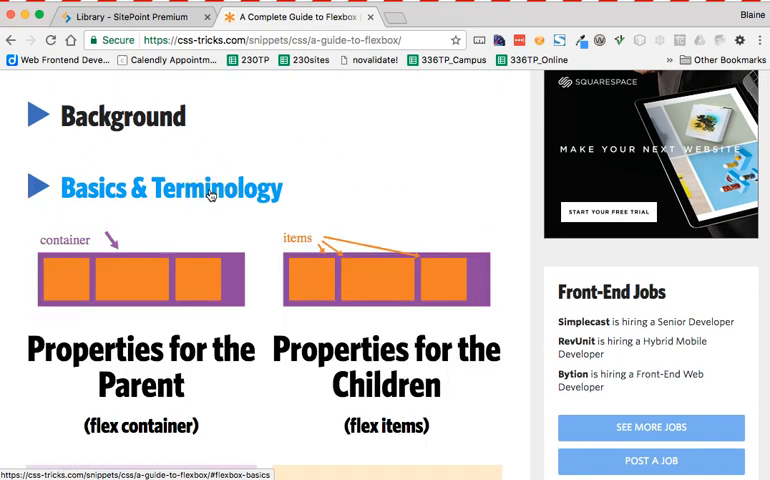
Revisit the CSS-Tricks guide's flex container and flex item properties sections
{"action": "scroll", "scroll_direction": "down", "scroll_amount": 3}
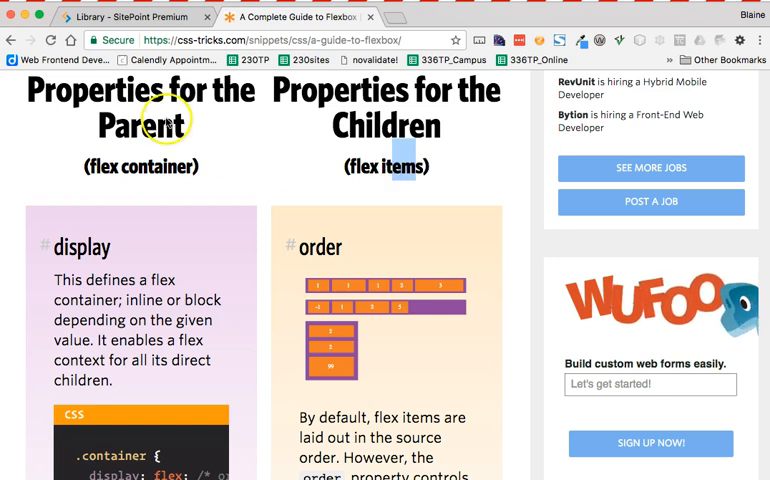
{"action": "left_click", "coordinate": [130, 22]}
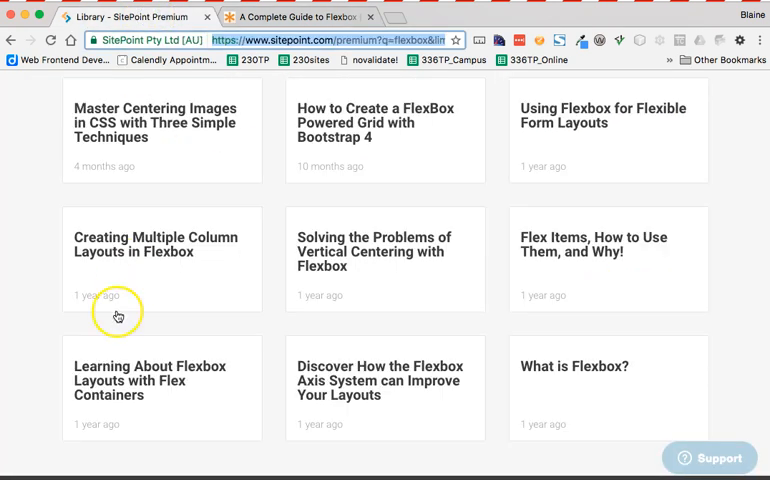
{"action": "mouse_move", "coordinate": [143, 403]}
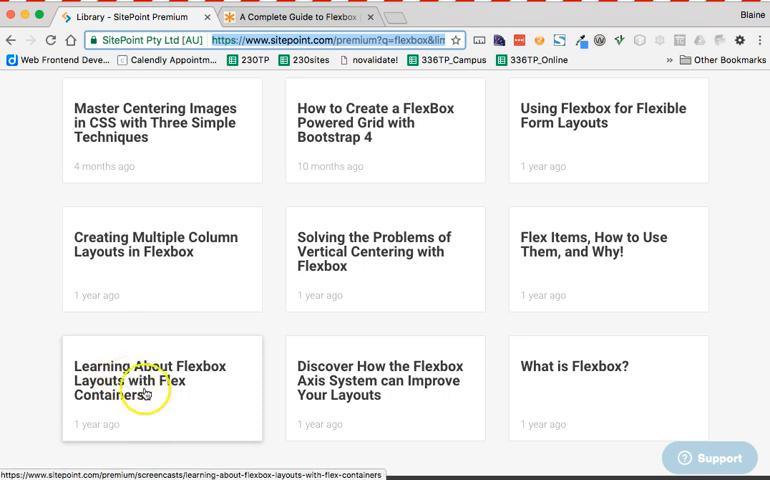
{"action": "mouse_move", "coordinate": [609, 252]}
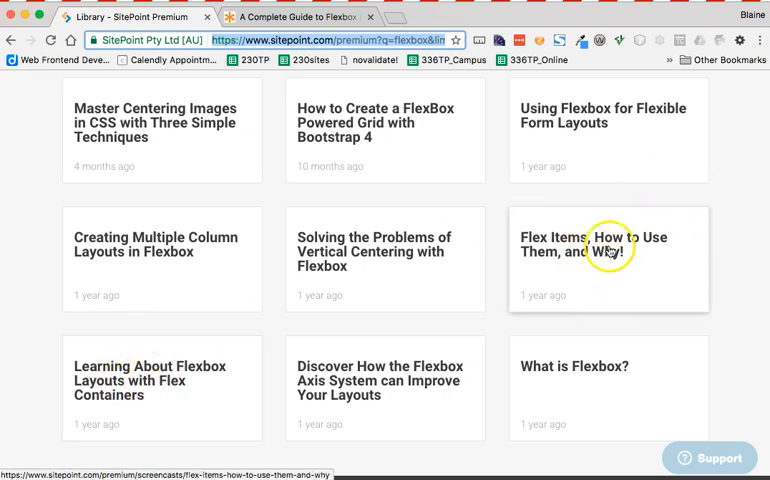
{"action": "mouse_move", "coordinate": [442, 224]}
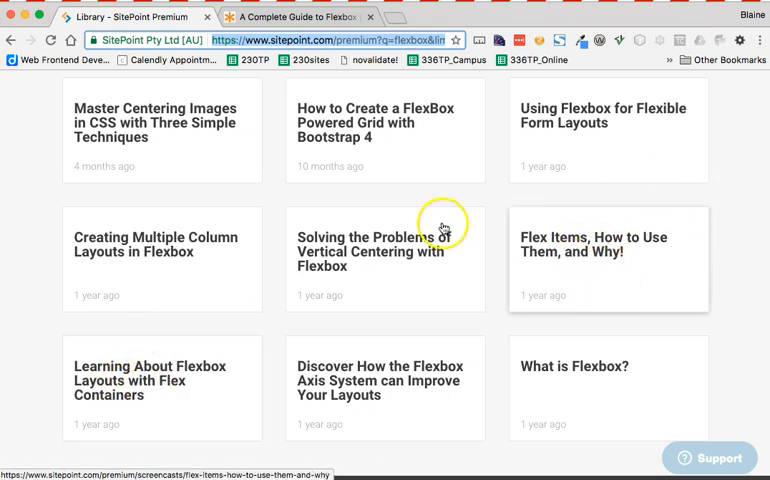
{"action": "left_click", "coordinate": [295, 20]}
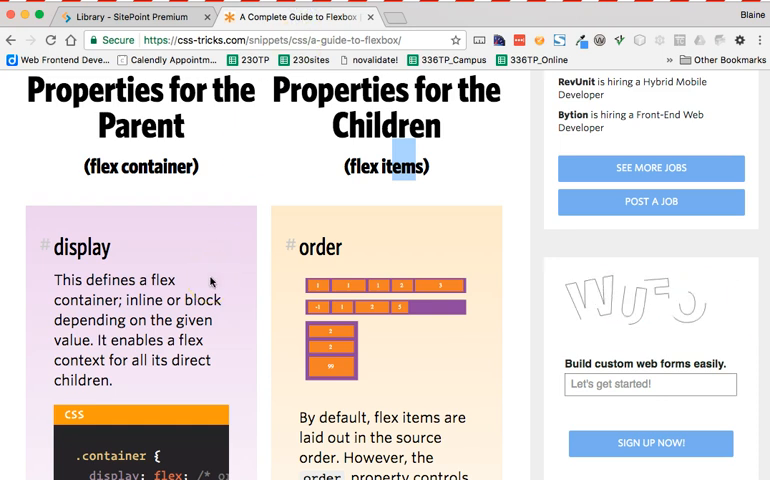
{"action": "scroll", "scroll_direction": "down", "scroll_amount": 3}
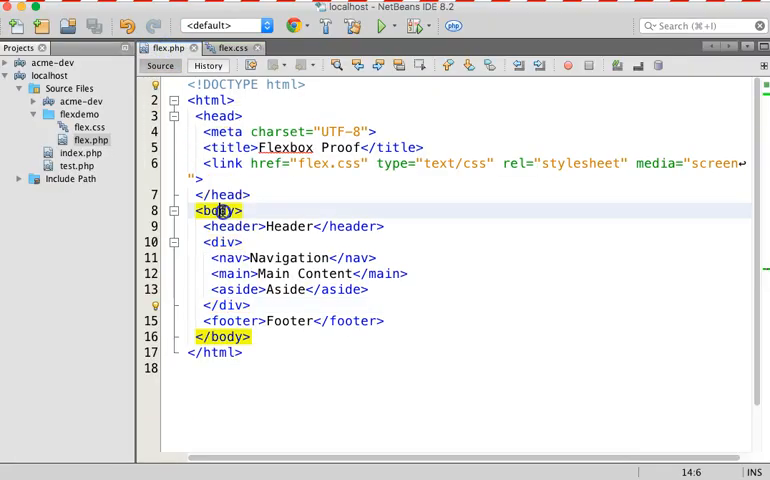
Write body{display: flex;} in flex.css, save it, and return to flex.php
{"action": "left_click", "coordinate": [215, 210]}
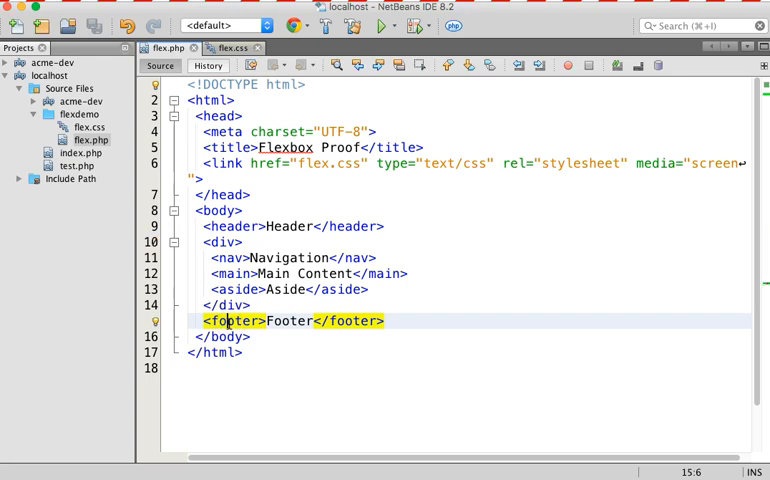
{"action": "left_click", "coordinate": [230, 48]}
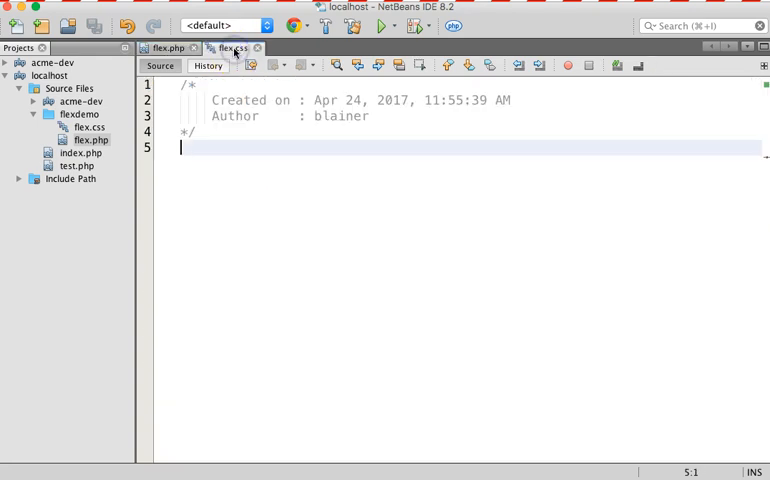
{"action": "type", "text": "body"}
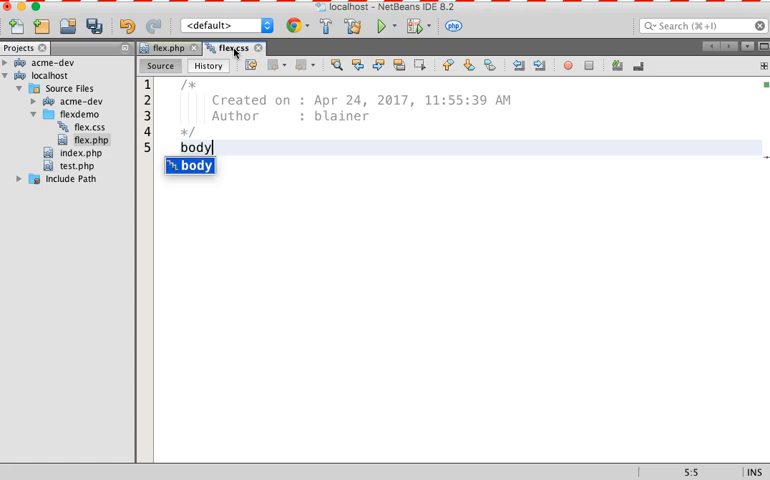
{"action": "type", "text": "{"}
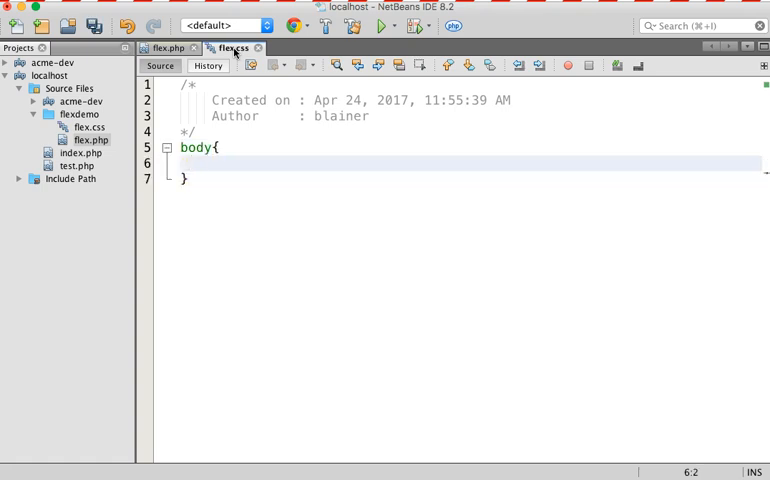
{"action": "type", "text": "display: fl"}
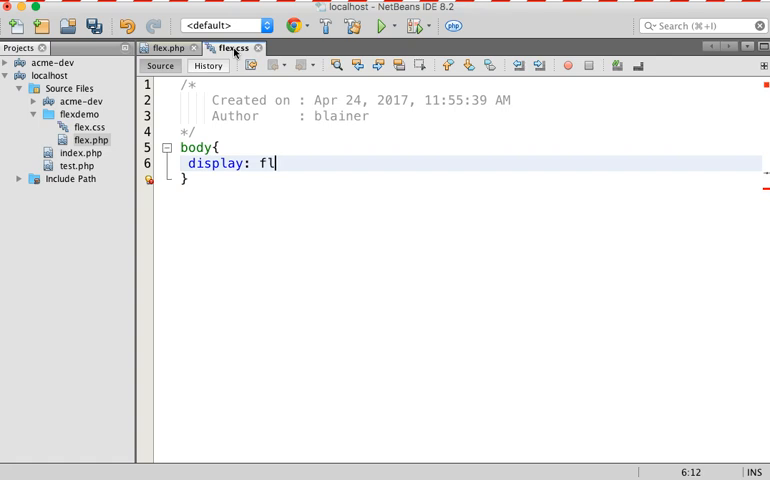
{"action": "type", "text": "ex;"}
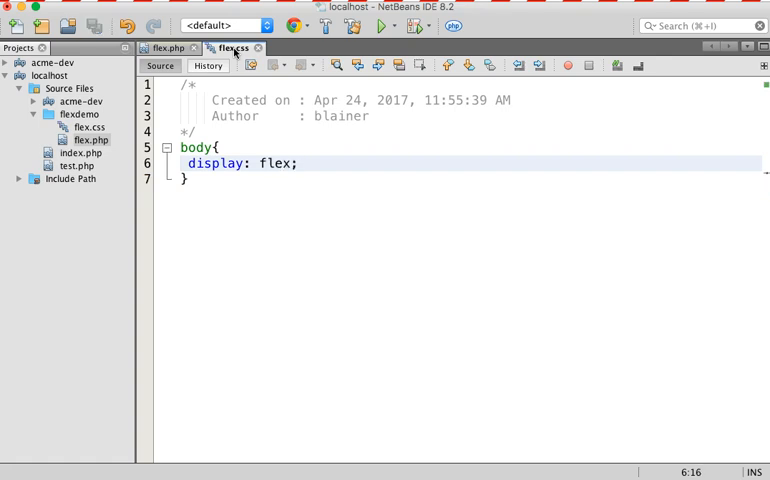
{"action": "key", "text": "cmd+s"}
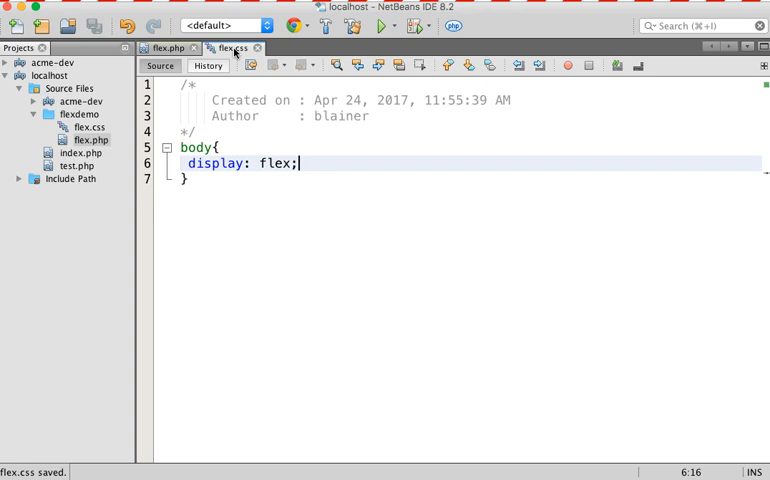
{"action": "left_click", "coordinate": [160, 50]}
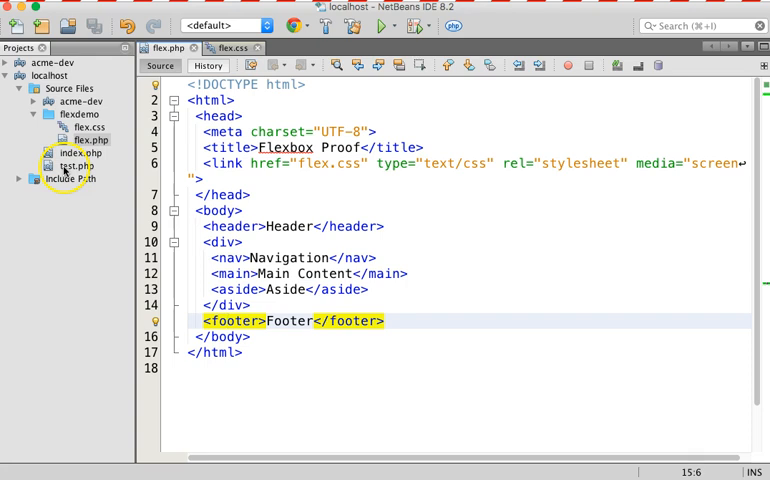
Open flex.php's context menu in the Projects tree to run it in Chrome
{"action": "right_click", "coordinate": [89, 128]}
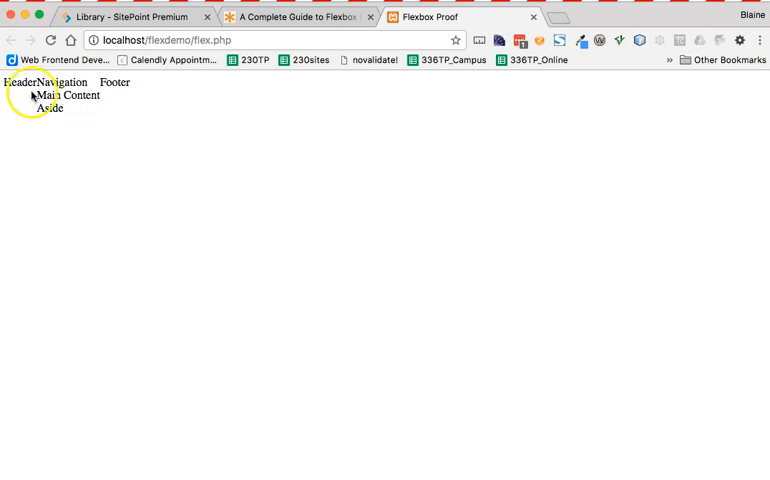
{"action": "mouse_move", "coordinate": [240, 130]}
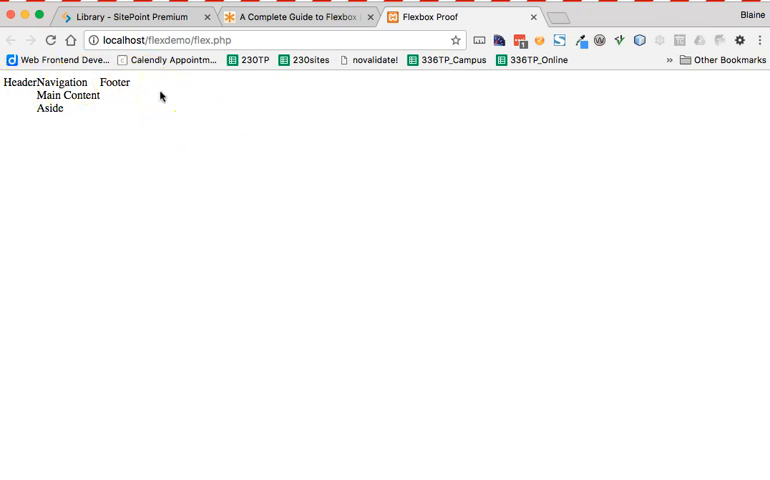
Scroll the CSS-Tricks flexbox guide down to the flex-direction property section
{"action": "left_click", "coordinate": [290, 17]}
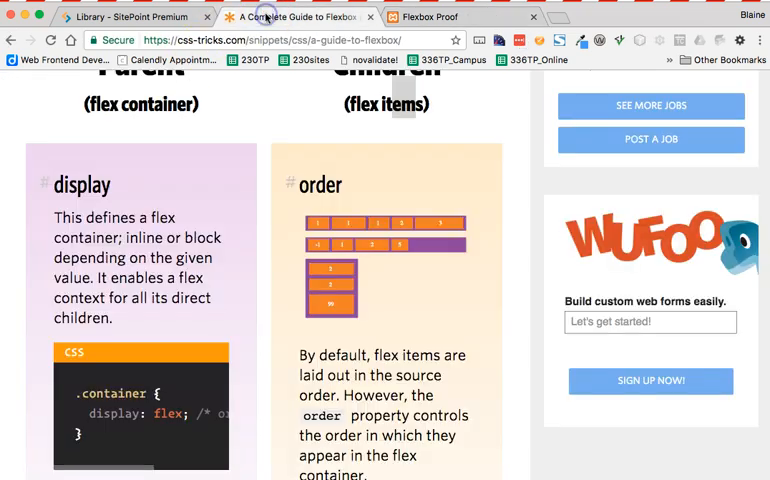
{"action": "scroll", "scroll_direction": "down", "scroll_amount": 3}
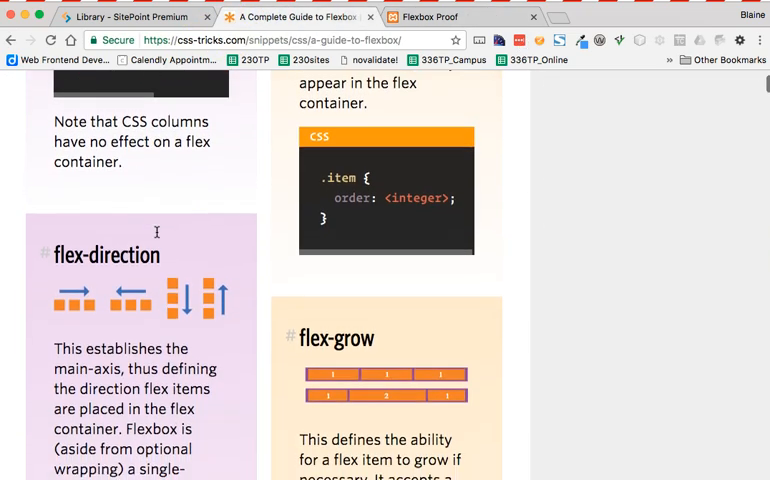
{"action": "scroll", "scroll_direction": "down", "scroll_amount": 3}
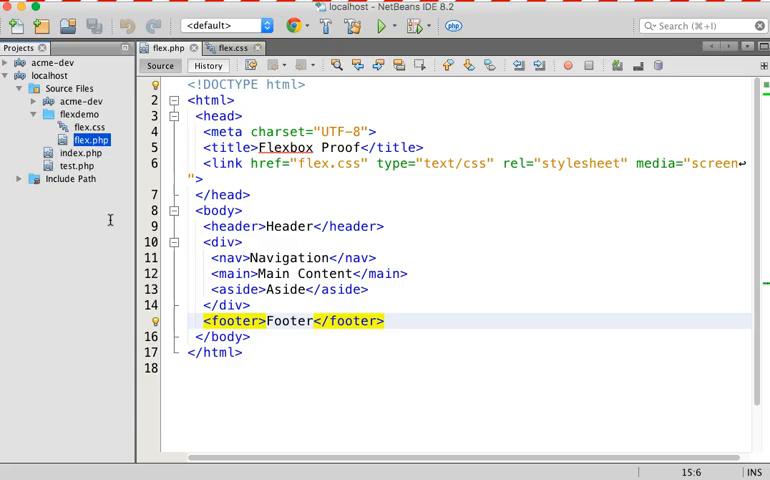
Add flex-direction: column; to the body rule in flex.css and save
{"action": "left_click", "coordinate": [235, 49]}
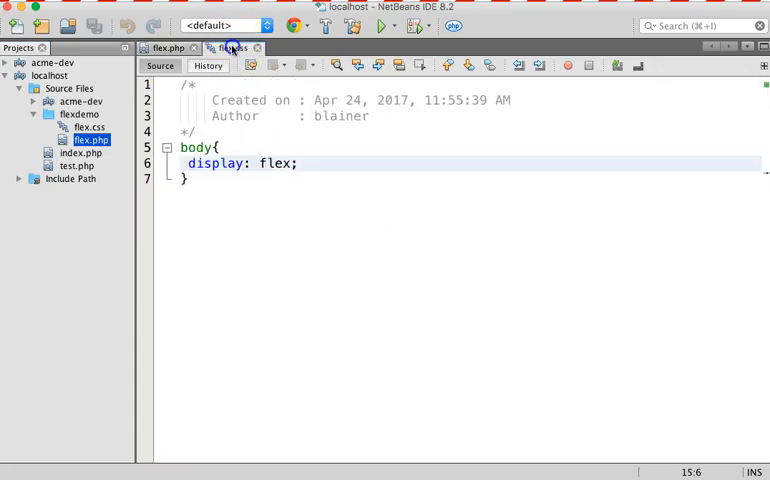
{"action": "type", "text": "f"}
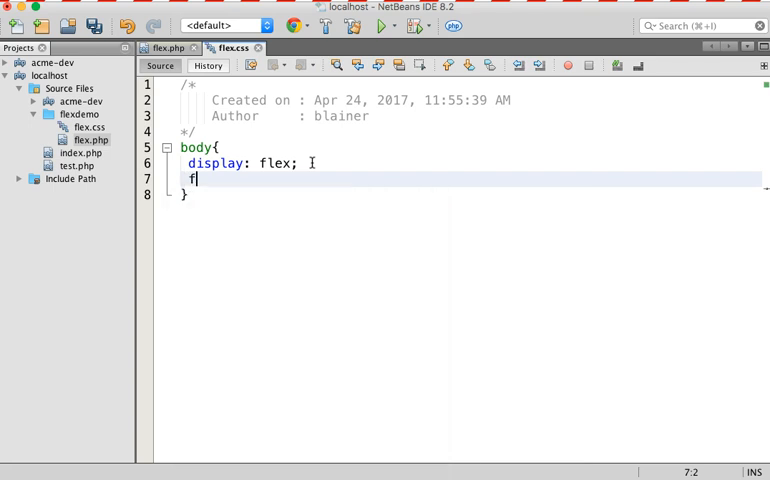
{"action": "type", "text": "lex-"}
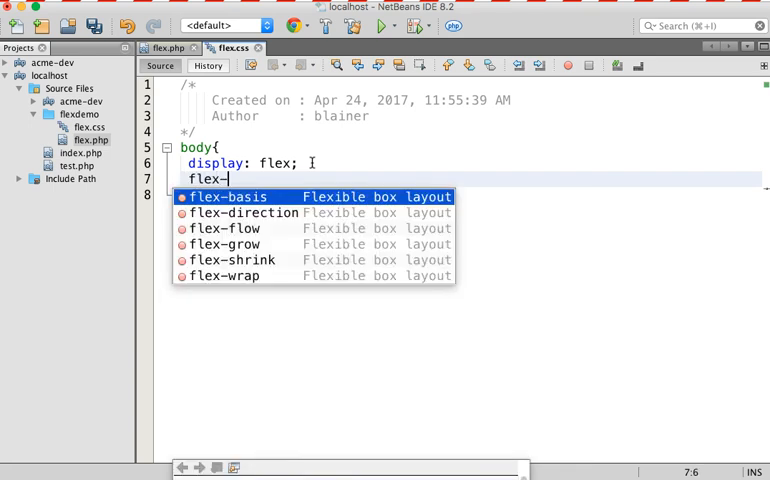
{"action": "left_click", "coordinate": [244, 212]}
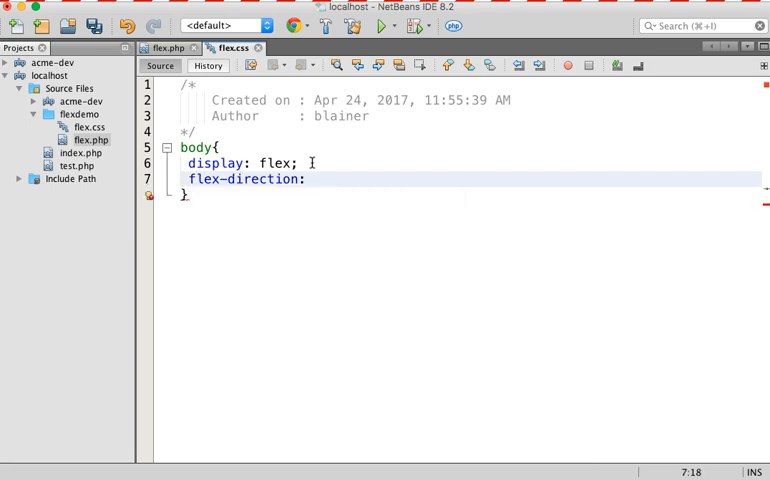
{"action": "type", "text": "column;"}
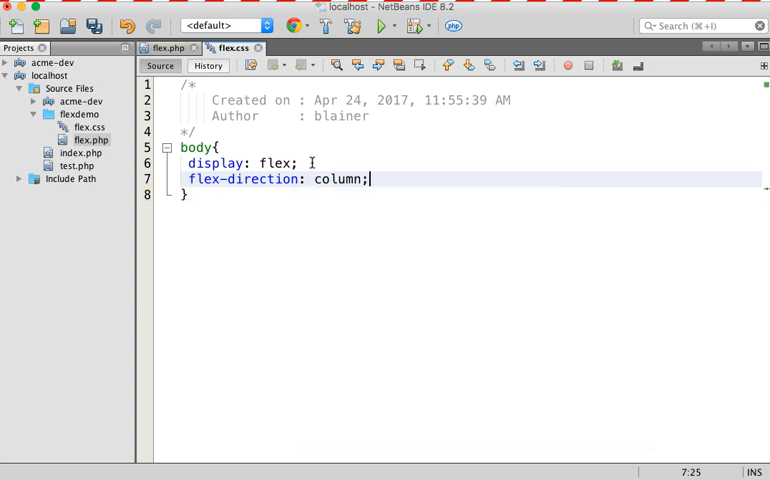
{"action": "key", "text": "Cmd+s"}
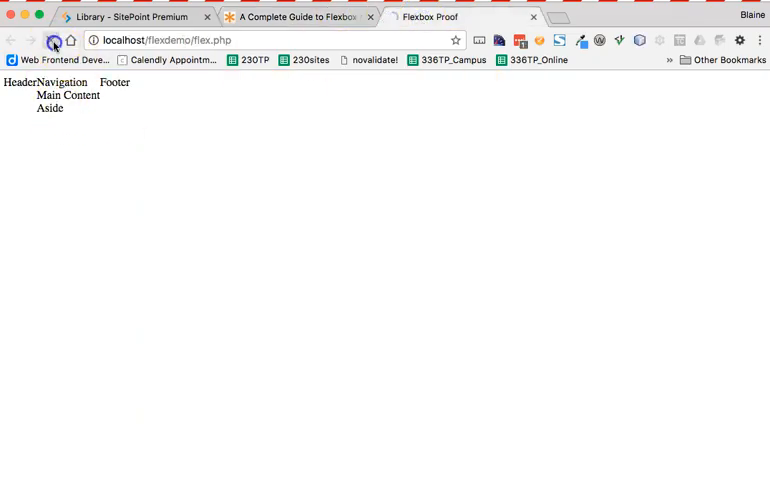
Reload the Flexbox Proof page to see all five sections stacked in one column
{"action": "left_click", "coordinate": [54, 42]}
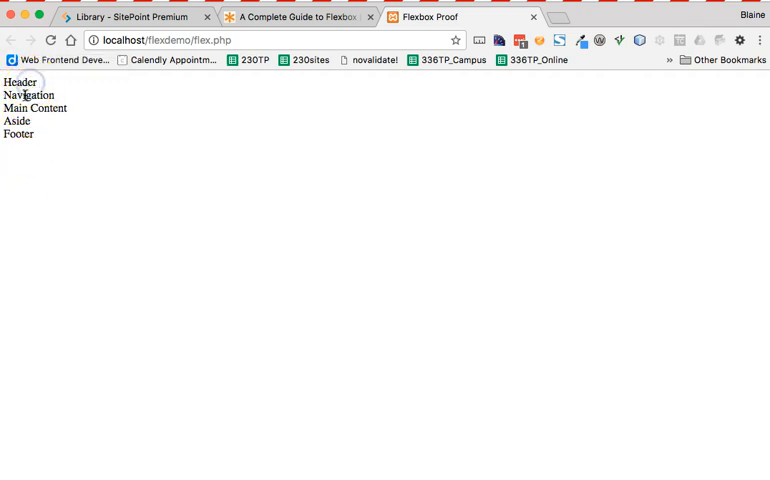
{"action": "mouse_move", "coordinate": [32, 137]}
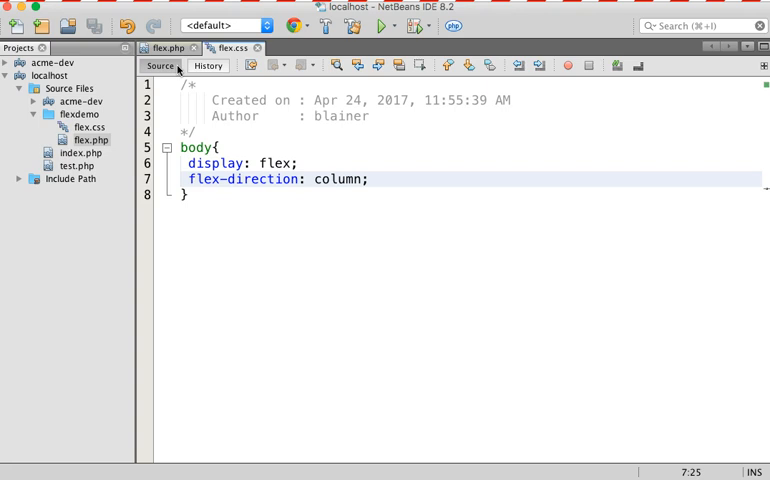
Add a div rule containing display: flex; after the body rule in flex.css
{"action": "left_click", "coordinate": [197, 203]}
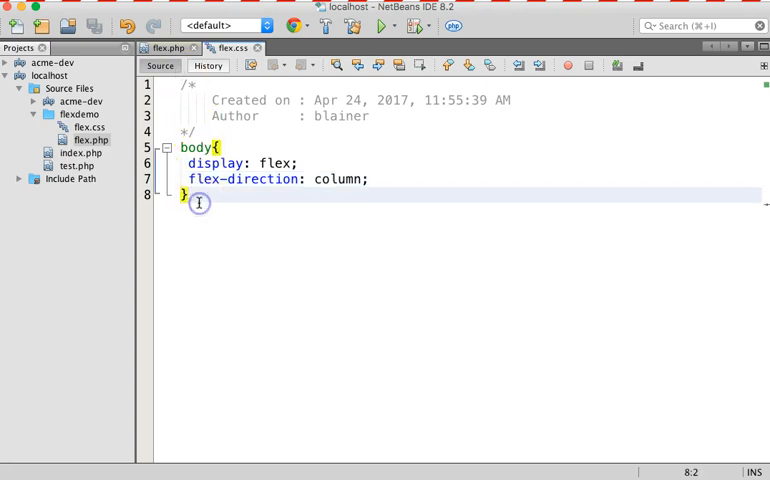
{"action": "type", "text": "di"}
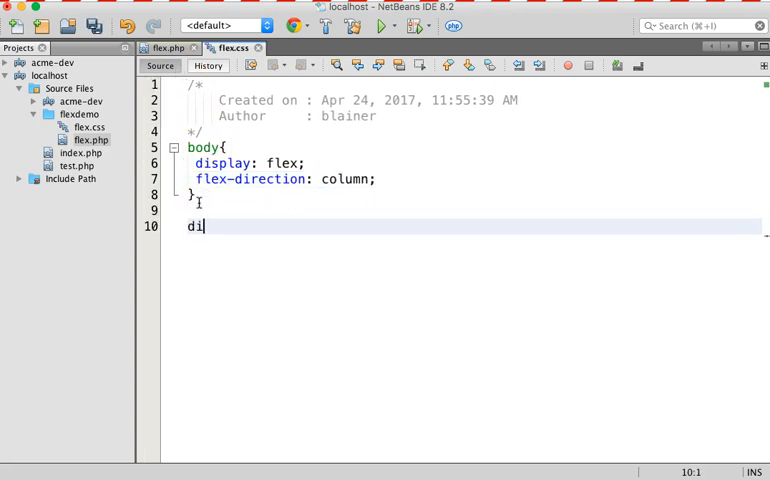
{"action": "type", "text": "v{"}
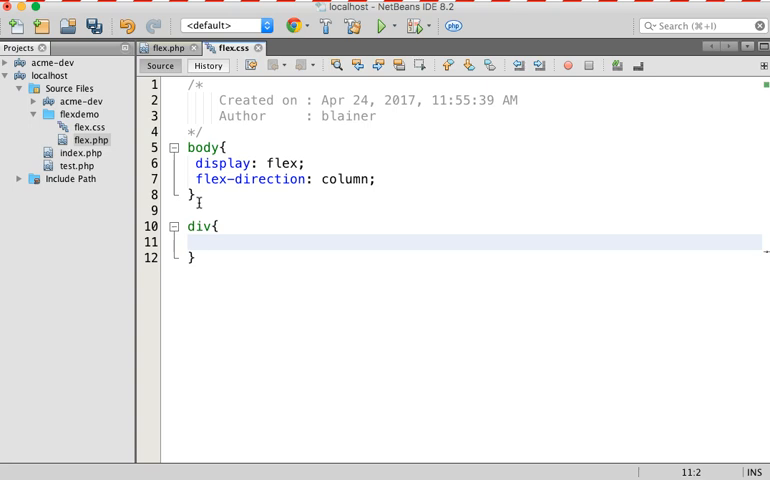
{"action": "left_click", "coordinate": [195, 242]}
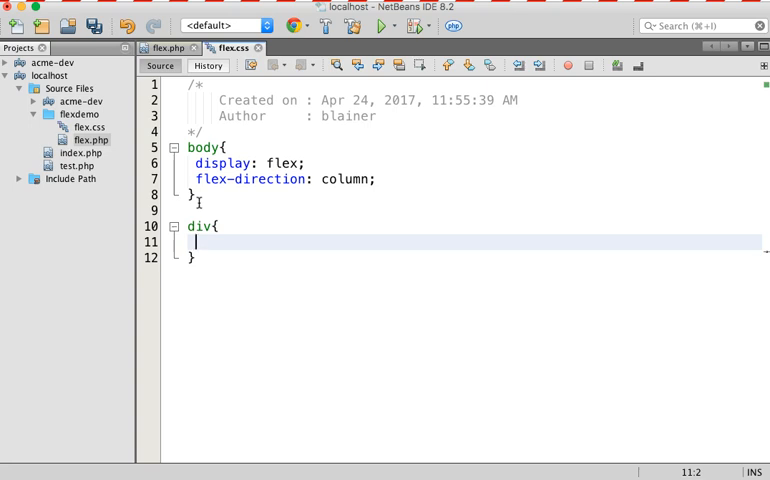
{"action": "type", "text": "display:"}
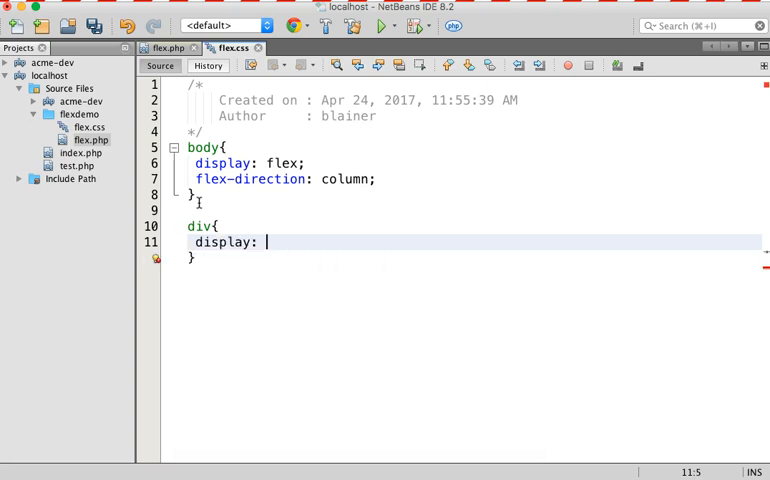
{"action": "type", "text": "flex;"}
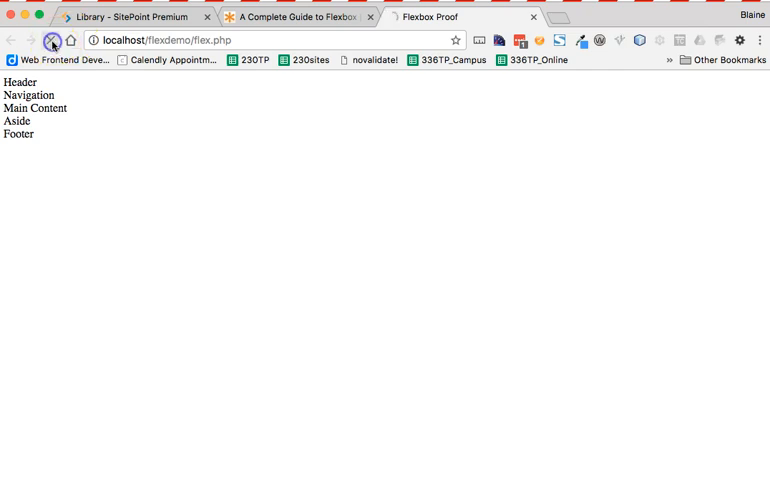
Reload Flexbox Proof and highlight Navigation, Main Content and Aside now in one row
{"action": "left_click", "coordinate": [54, 43]}
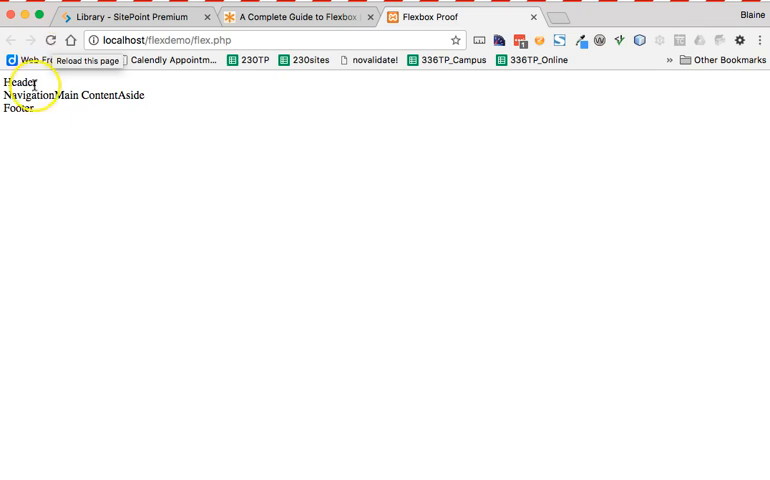
{"action": "double_click", "coordinate": [20, 81]}
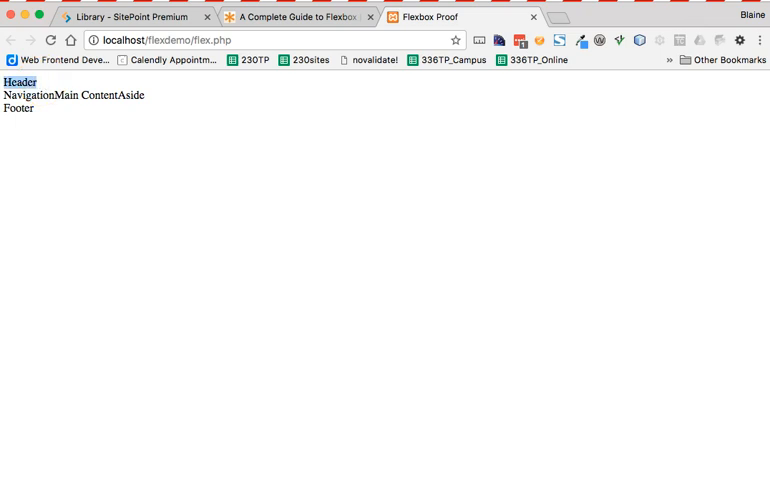
{"action": "double_click", "coordinate": [17, 117]}
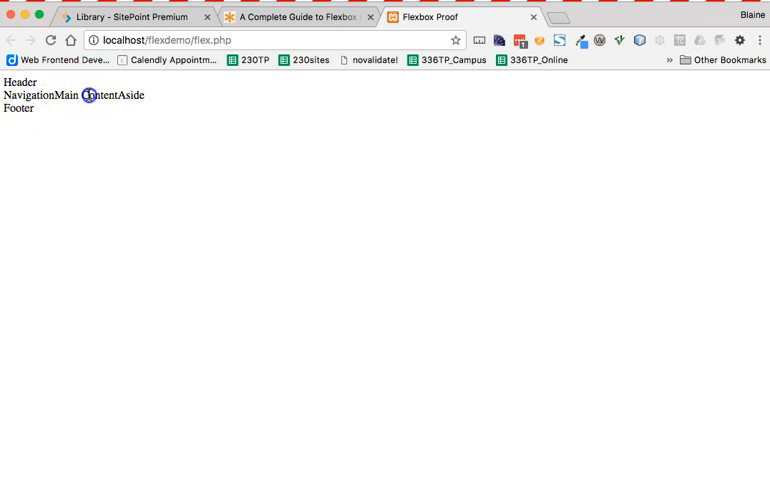
{"action": "mouse_move", "coordinate": [135, 97]}
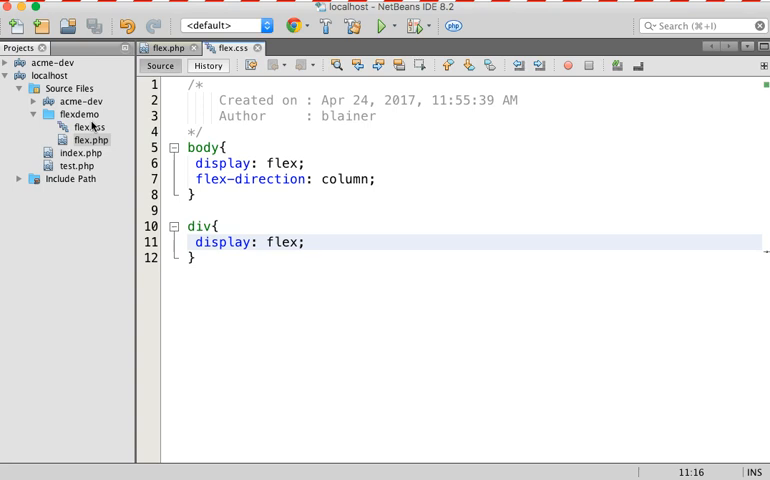
Add a /*Mobile First*/ comment above the body rule and open a blank line below it
{"action": "left_click", "coordinate": [305, 242]}
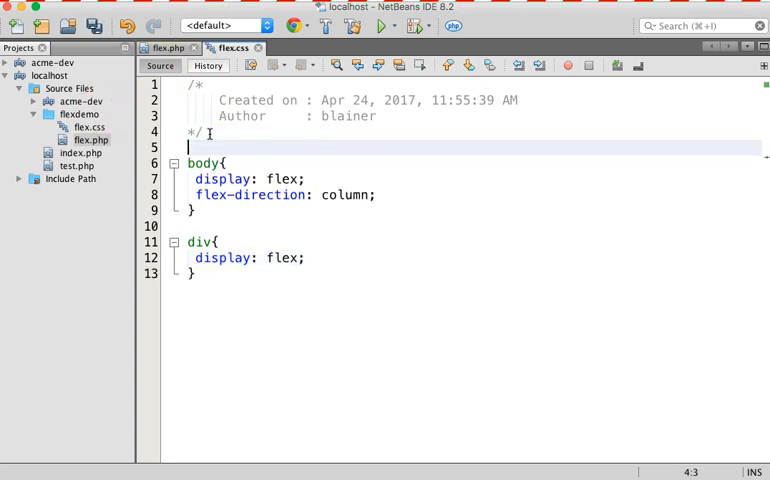
{"action": "type", "text": "Mo"}
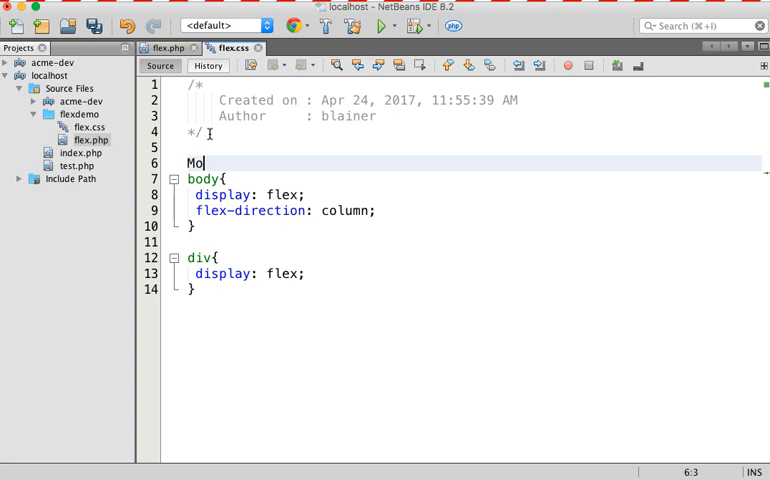
{"action": "type", "text": "bile First*/"}
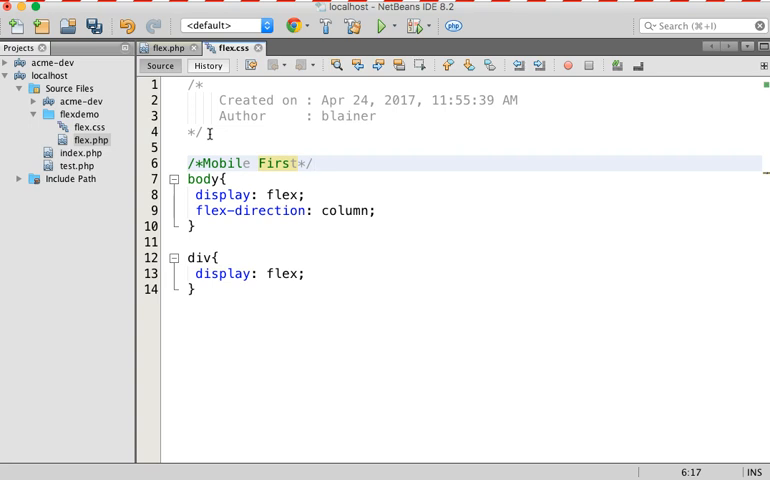
{"action": "left_click", "coordinate": [227, 243]}
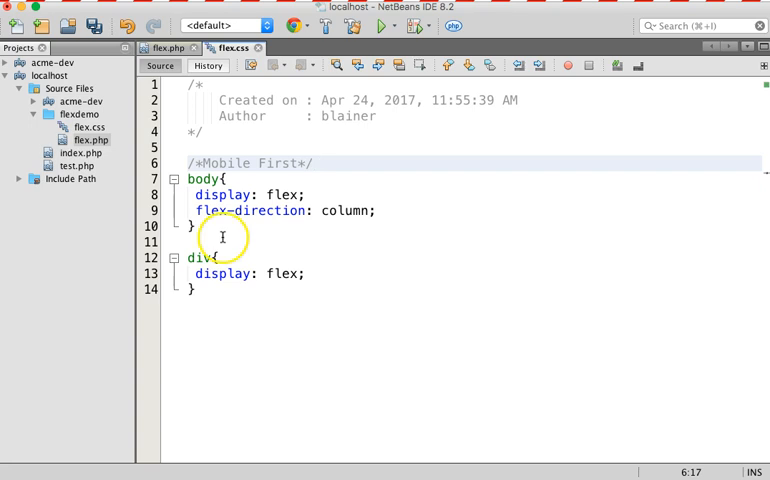
{"action": "left_click", "coordinate": [213, 240]}
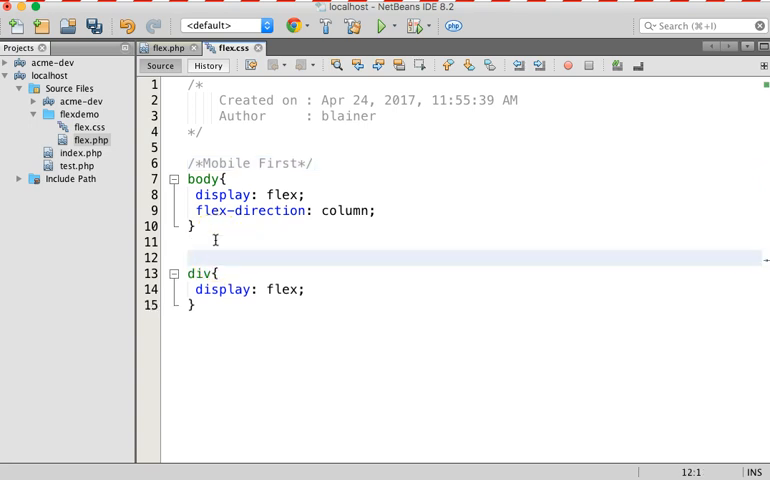
{"action": "type", "text": "@m"}
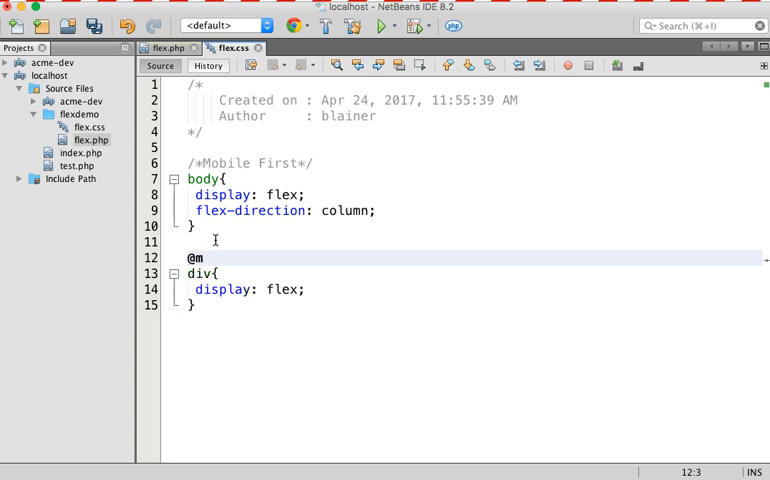
{"action": "type", "text": "edia"}
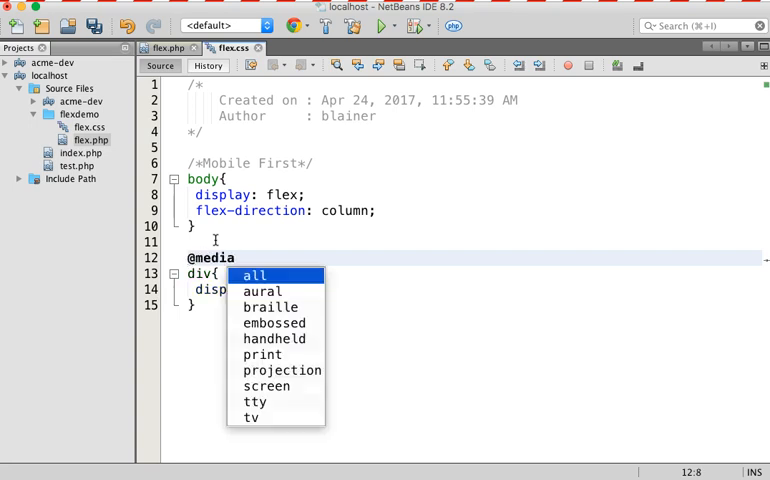
{"action": "type", "text": "\" \""}
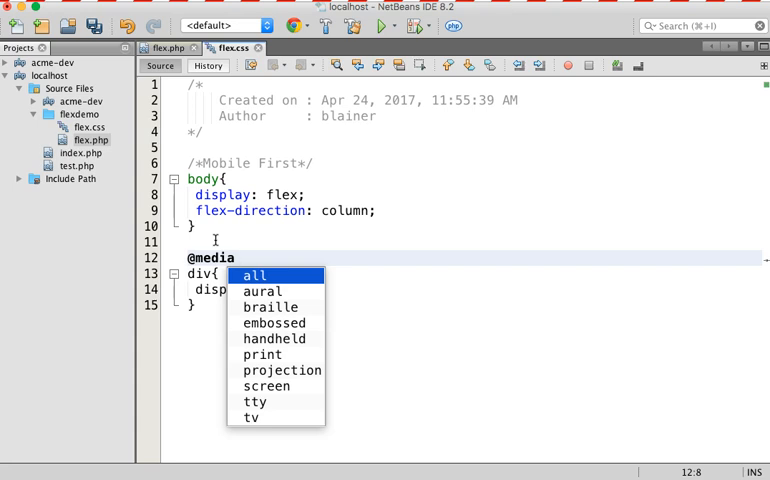
{"action": "type", "text": "screen"}
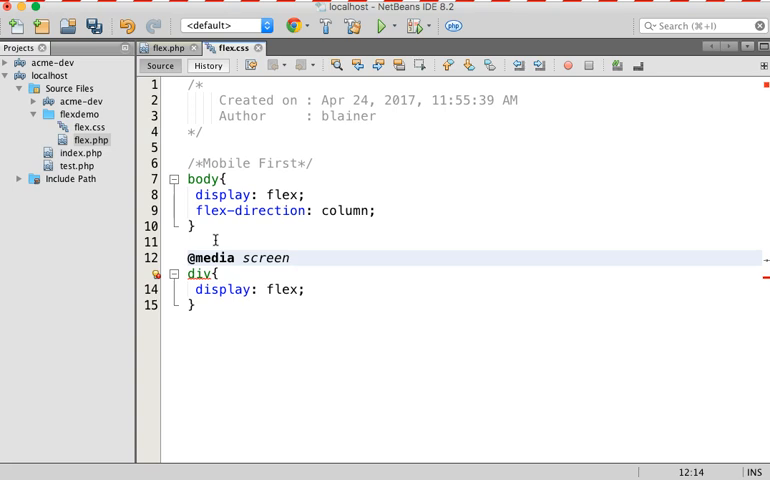
{"action": "type", "text": "and"}
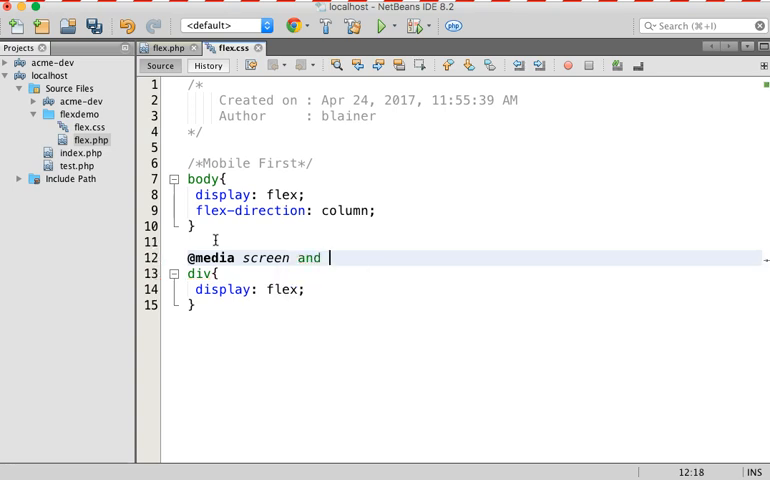
{"action": "type", "text": "(min-width:"}
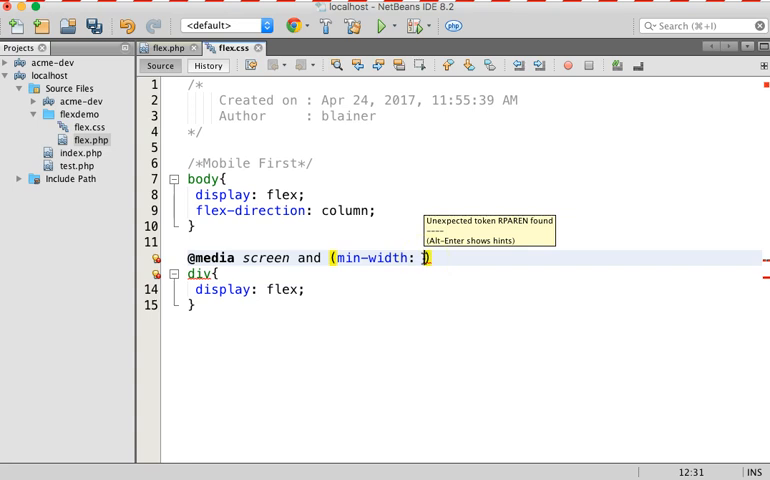
{"action": "type", "text": "768"}
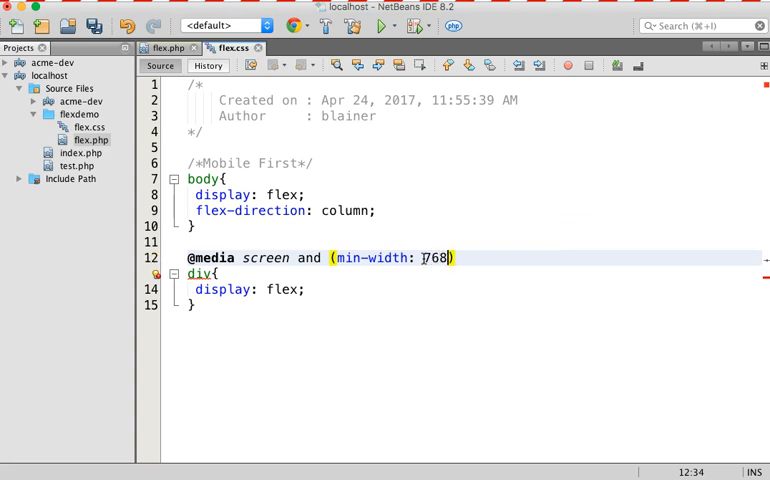
{"action": "type", "text": "px"}
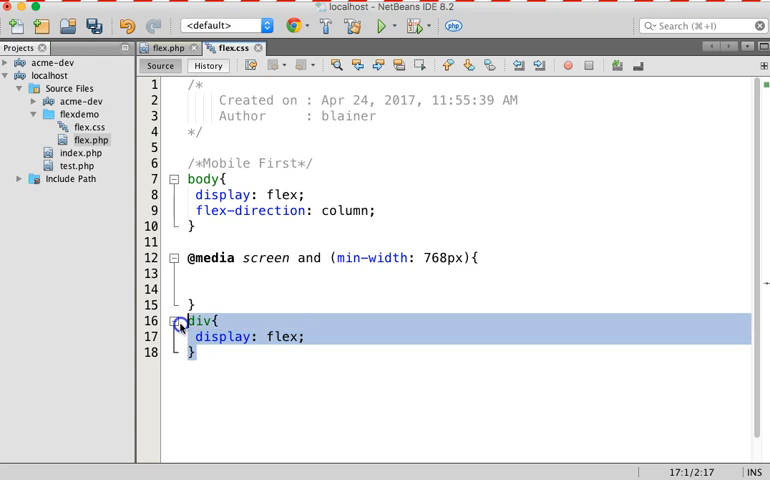
Remove the div rule and retype div{ display: flex; } inside the 768px media query
{"action": "key", "text": "Delete"}
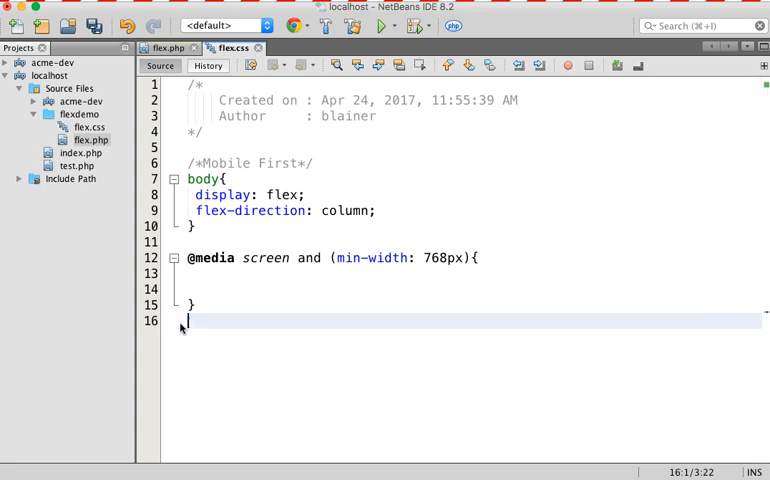
{"action": "left_click", "coordinate": [213, 273]}
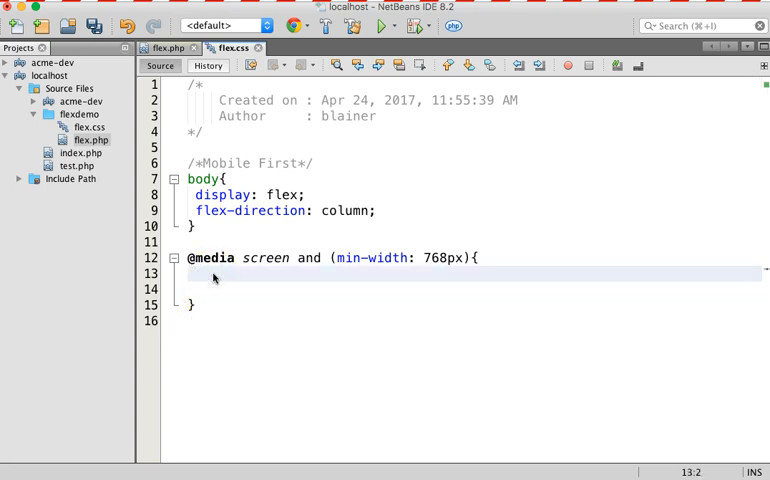
{"action": "type", "text": "div{"}
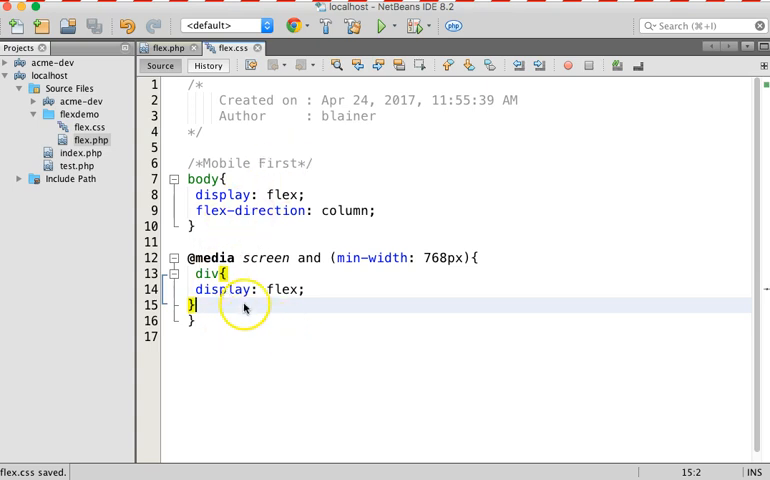
{"action": "mouse_move", "coordinate": [234, 331]}
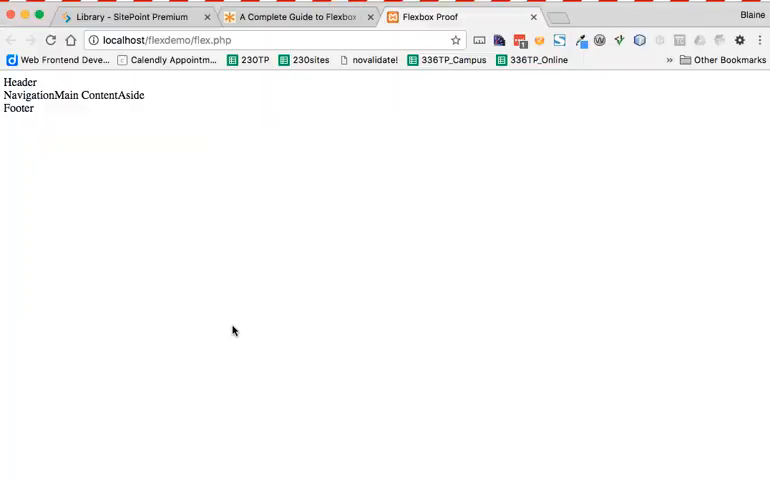
Reload Flexbox Proof and narrow the browser to phone width to check stacking
{"action": "left_click", "coordinate": [52, 41]}
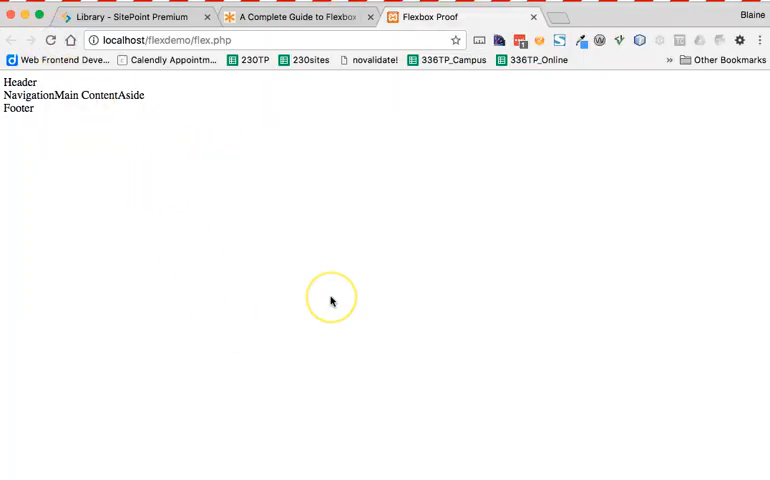
{"action": "mouse_move", "coordinate": [765, 292]}
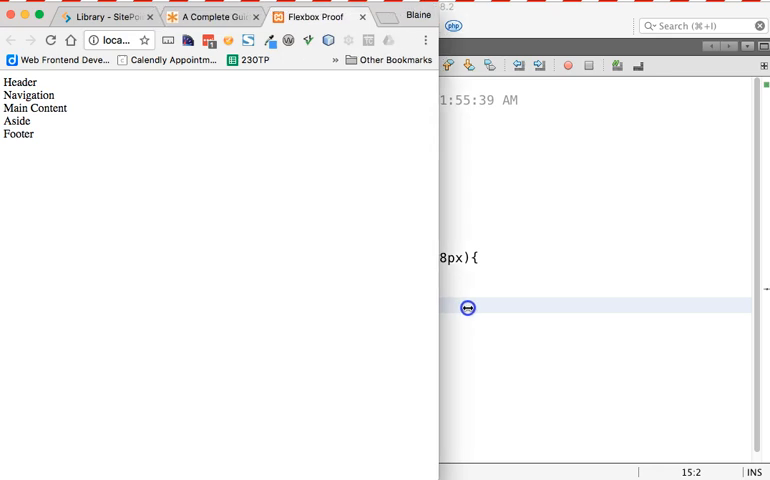
{"action": "left_click_drag", "start_coordinate": [467, 307], "coordinate": [545, 298]}
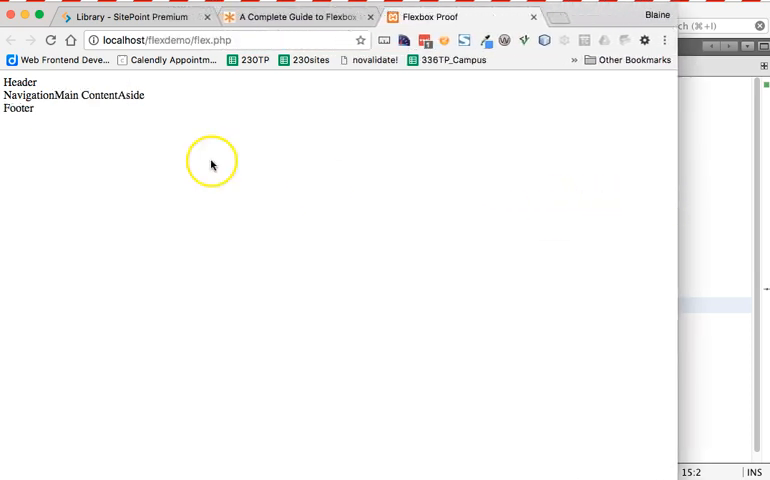
{"action": "mouse_move", "coordinate": [38, 159]}
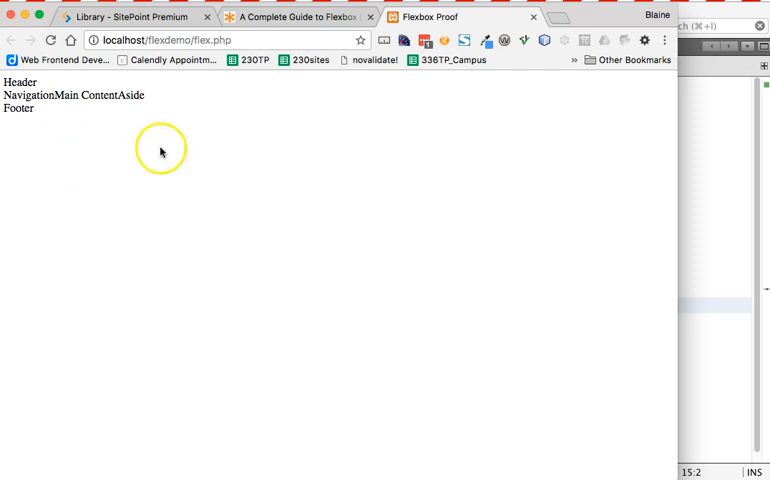
{"action": "mouse_move", "coordinate": [678, 165]}
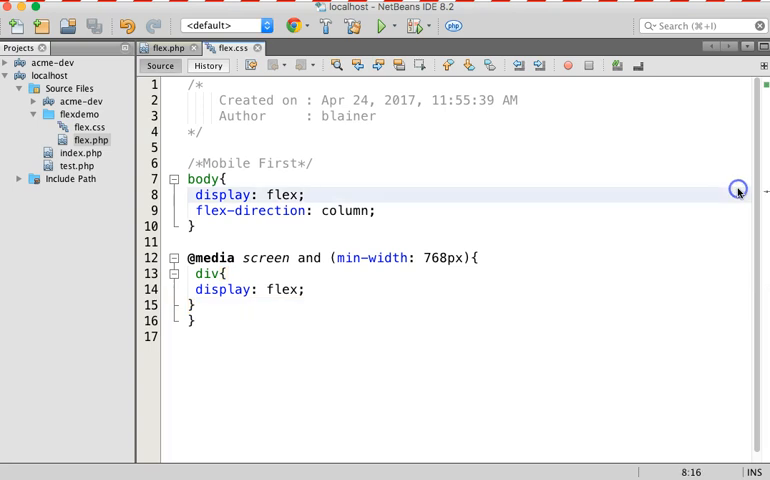
{"action": "mouse_move", "coordinate": [736, 192]}
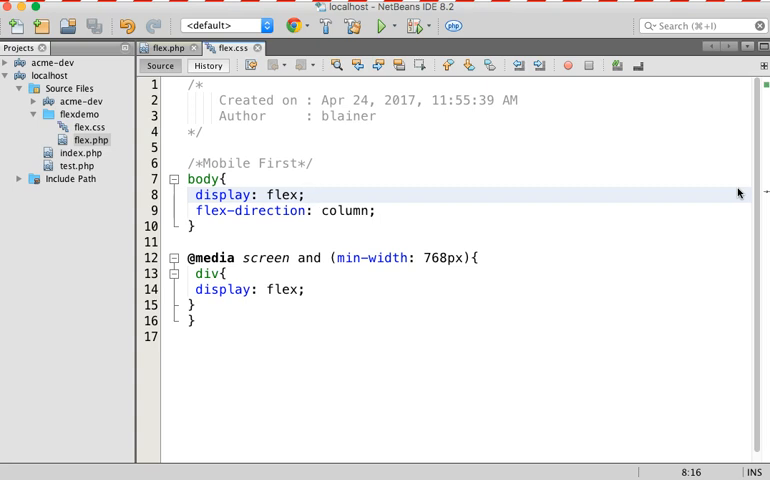
{"action": "left_click", "coordinate": [197, 320]}
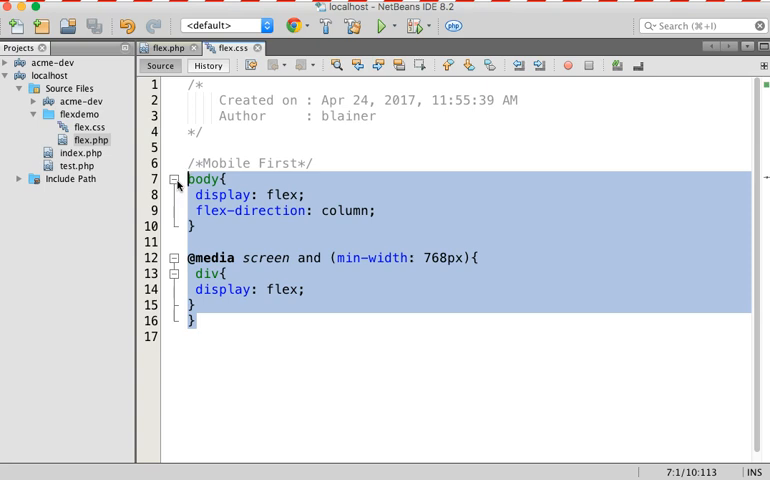
{"action": "mouse_move", "coordinate": [160, 350]}
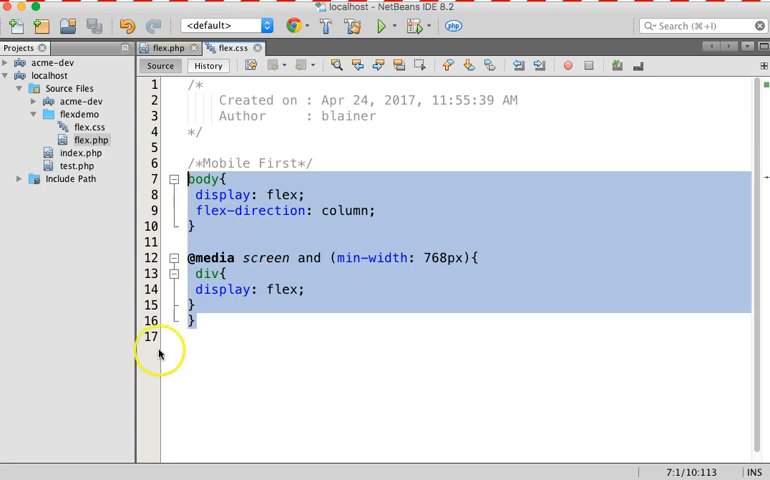